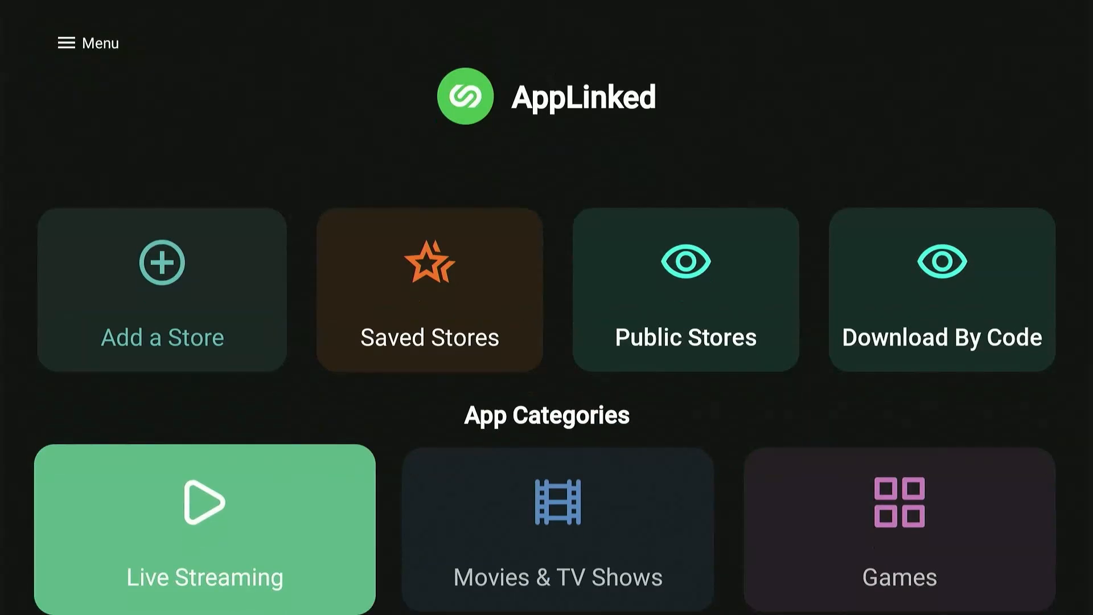
- Open AppLinked's side menu from its home screen
{"action": "scroll", "scroll_direction": "down", "scroll_amount": 3}
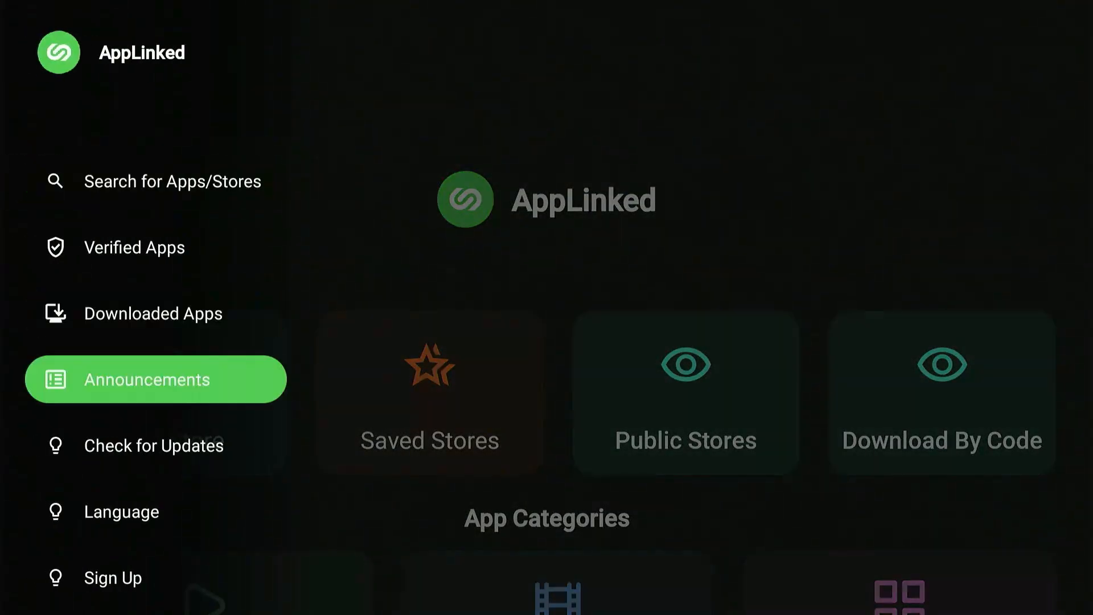
- Open Announcements to view the version 2.0.7 changes and fixes
{"action": "left_click", "coordinate": [146, 379]}
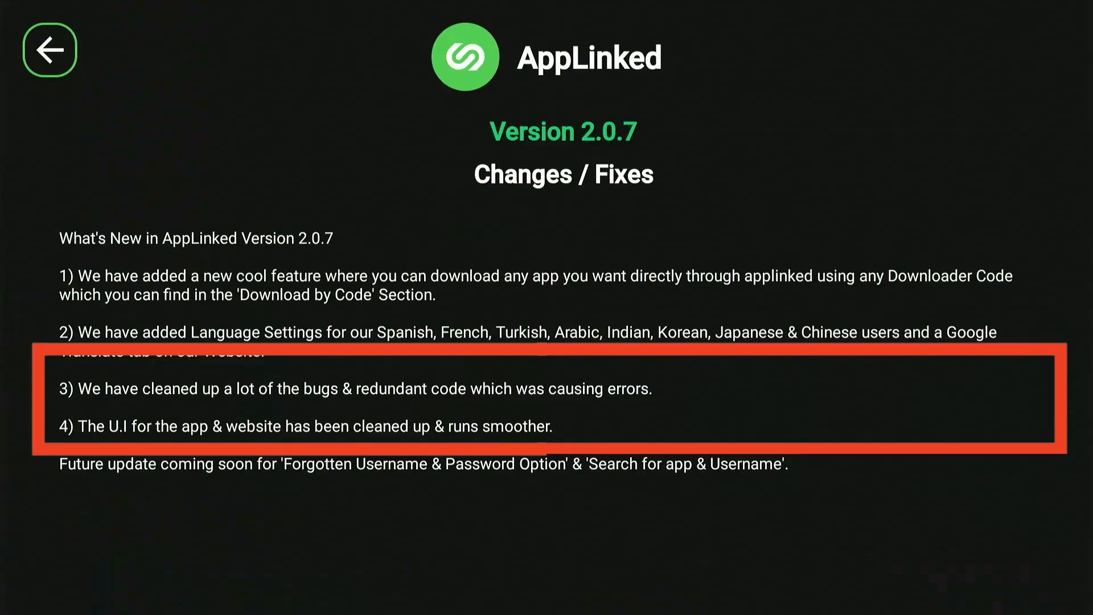
- Go back from the announcements page to AppLinked's home screen
{"action": "left_click", "coordinate": [49, 49]}
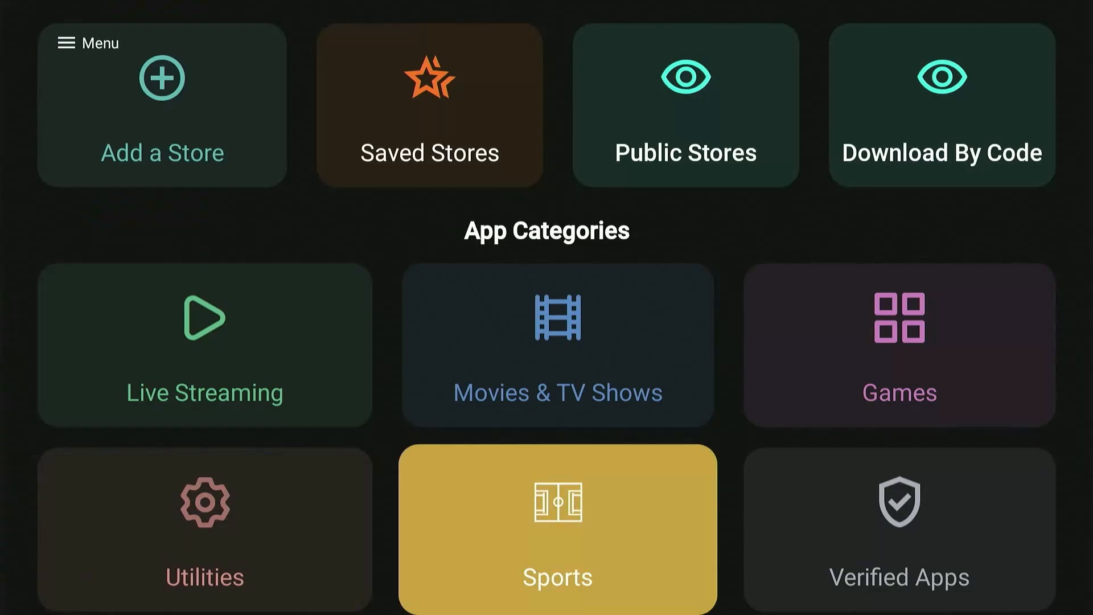
{"action": "mouse_move", "coordinate": [556, 345]}
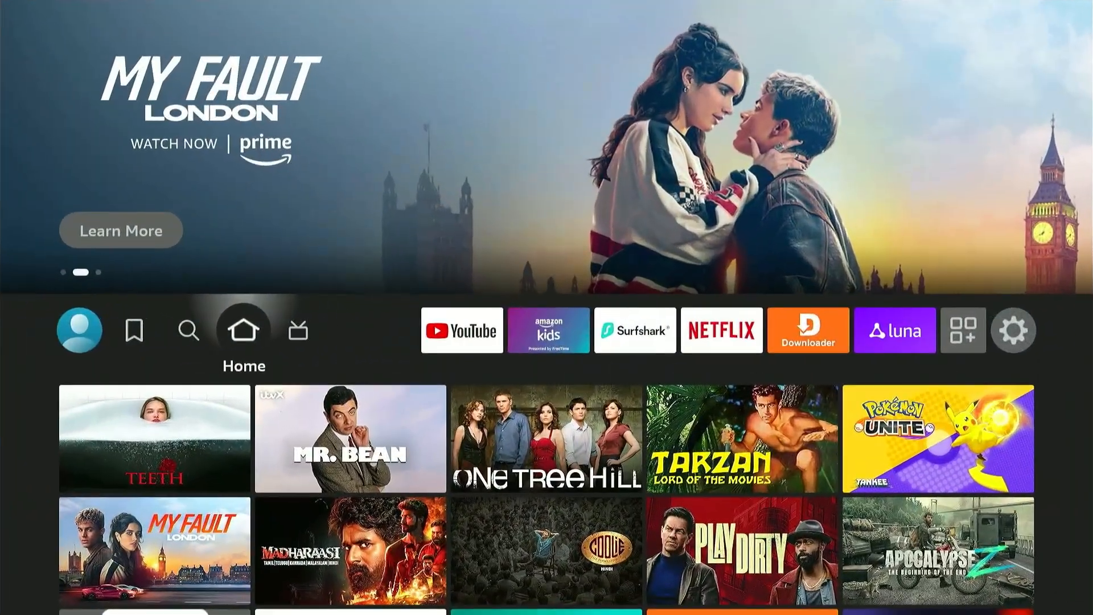
- Highlight the Downloader tile in the Fire TV app row and launch it
{"action": "left_click", "coordinate": [634, 330]}
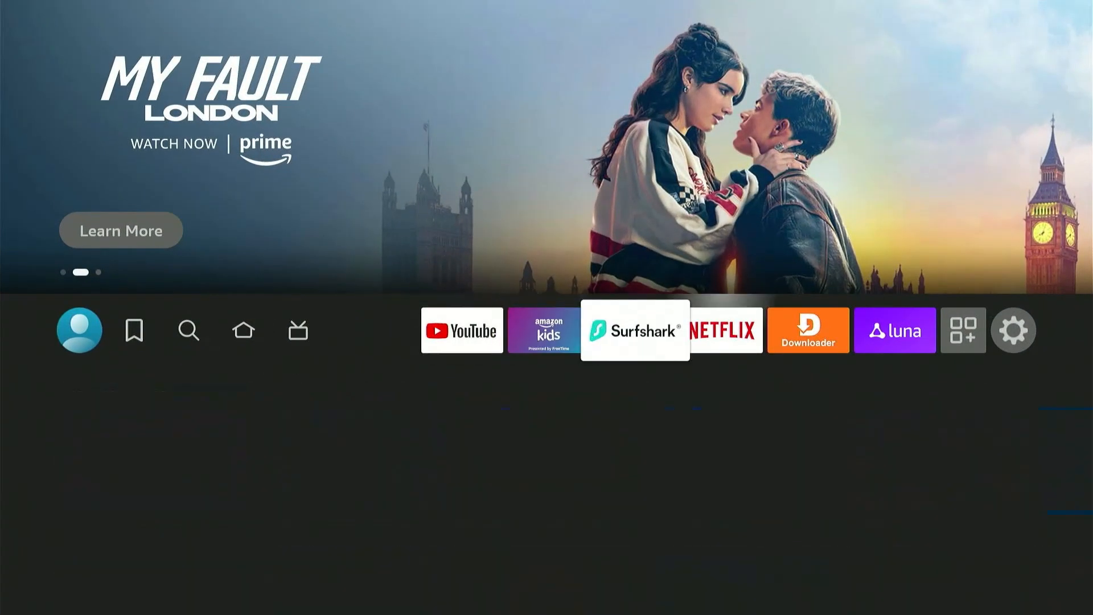
{"action": "left_click", "coordinate": [806, 330]}
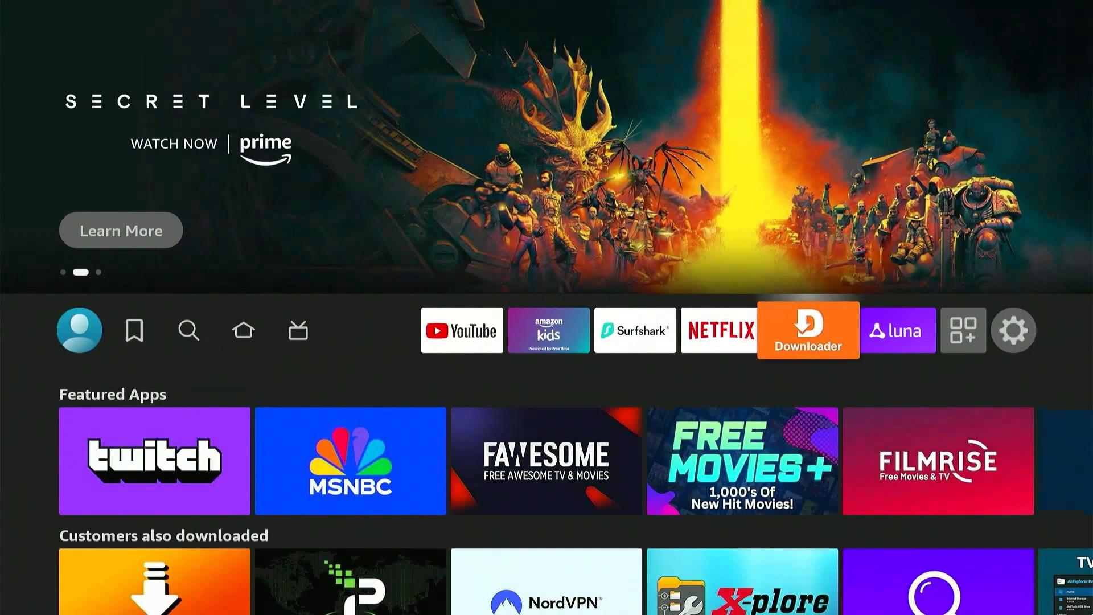
{"action": "left_click", "coordinate": [808, 330]}
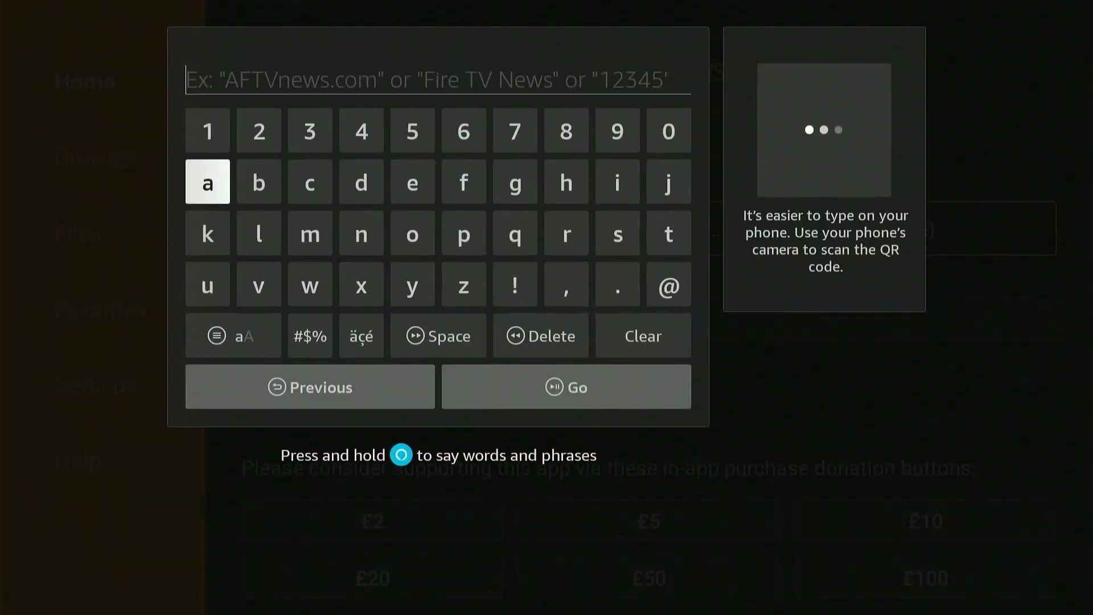
{"action": "mouse_move", "coordinate": [515, 130]}
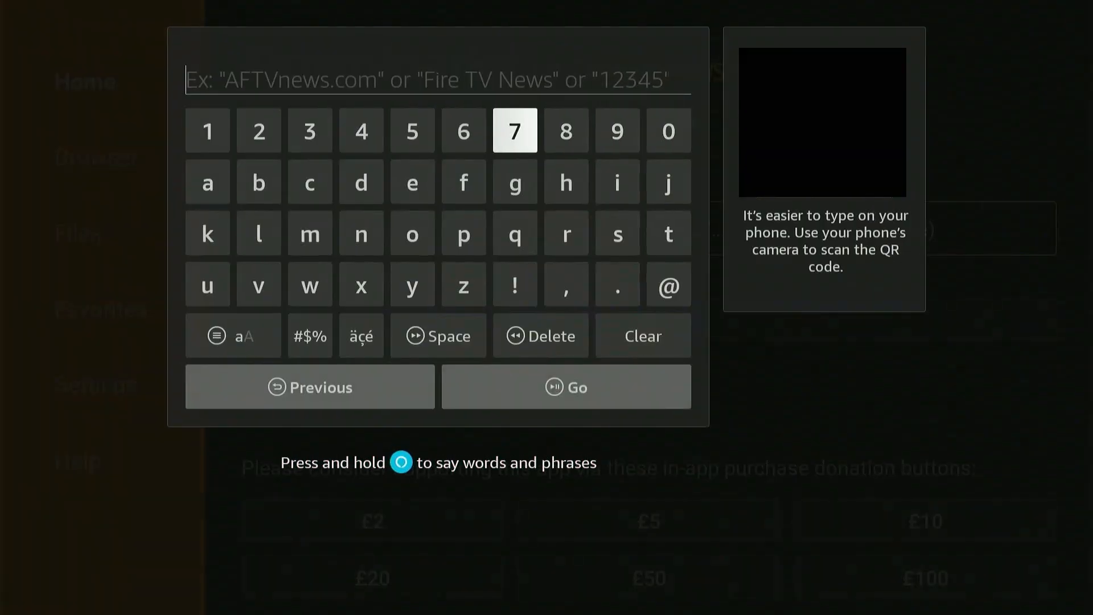
- Enter code 730116 in Downloader and load the FireStickHacks page
{"action": "left_click", "coordinate": [514, 131]}
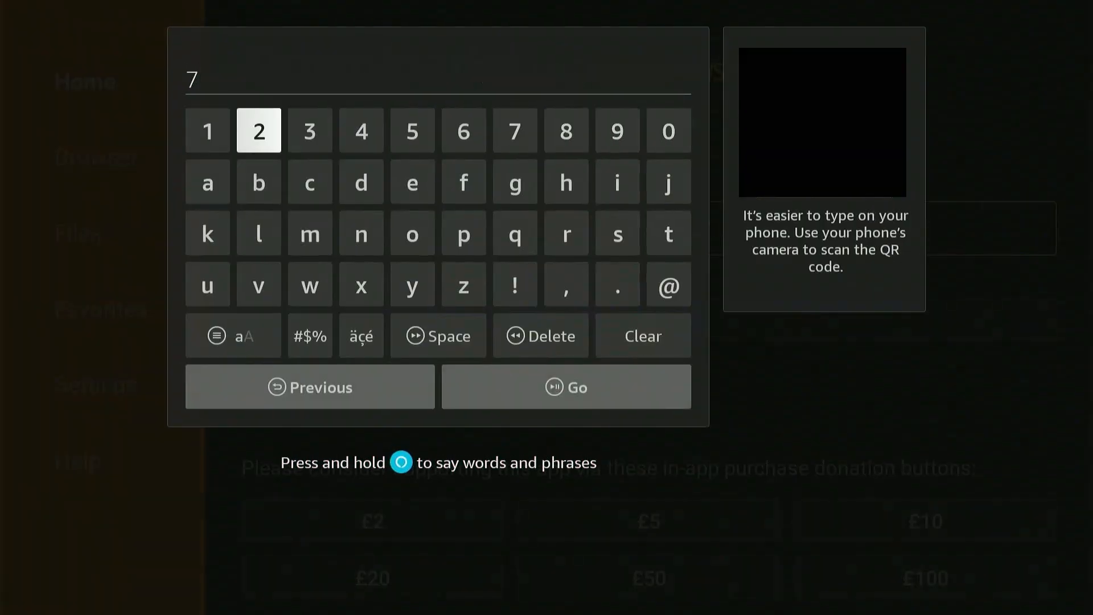
{"action": "left_click", "coordinate": [310, 130]}
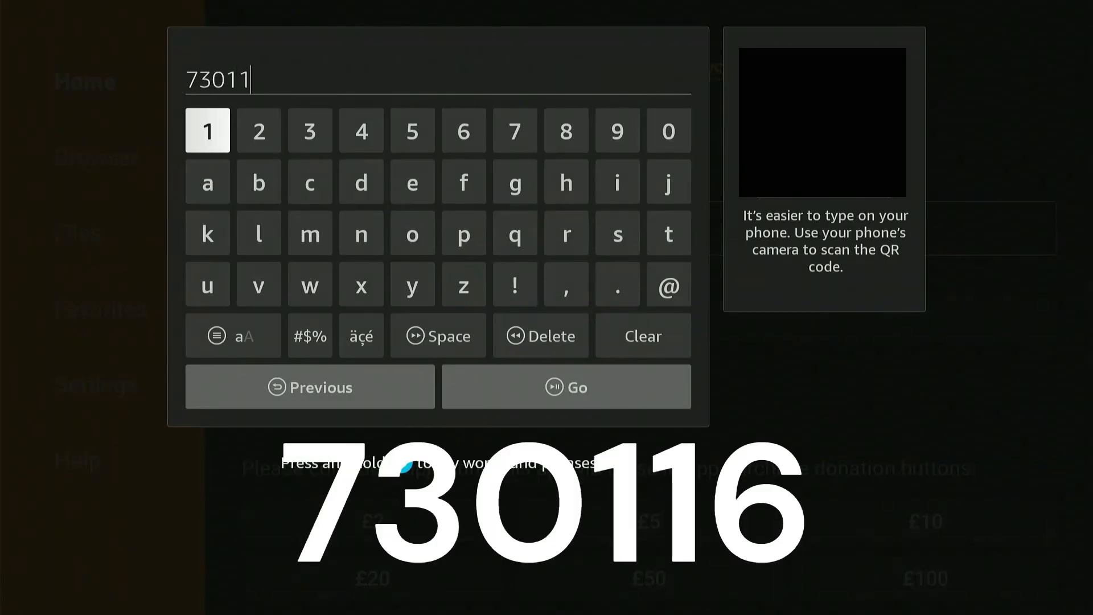
{"action": "left_click", "coordinate": [462, 130]}
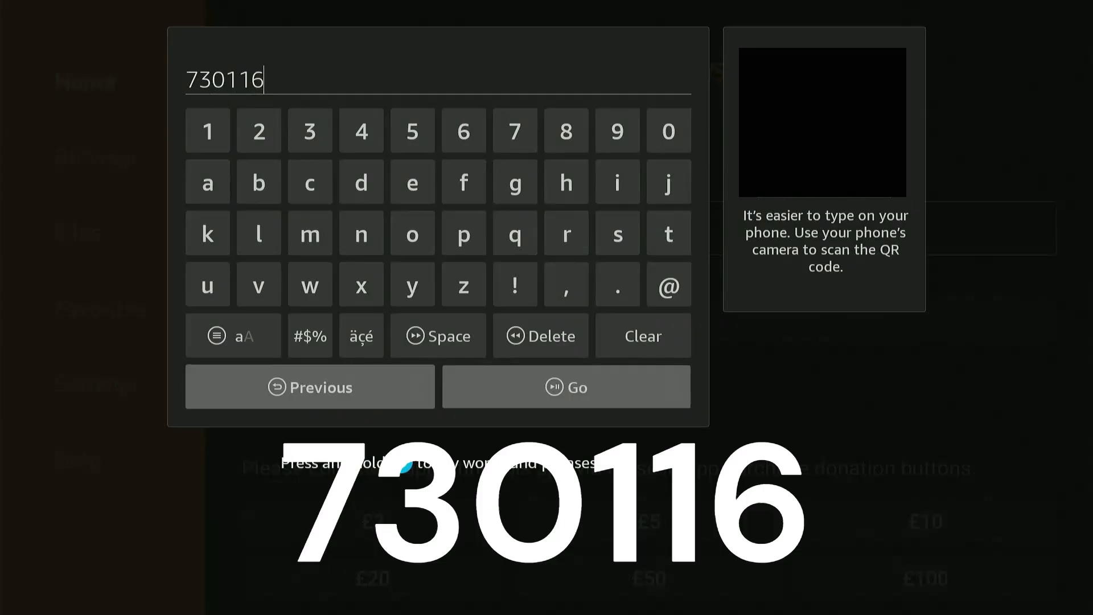
{"action": "left_click", "coordinate": [564, 387]}
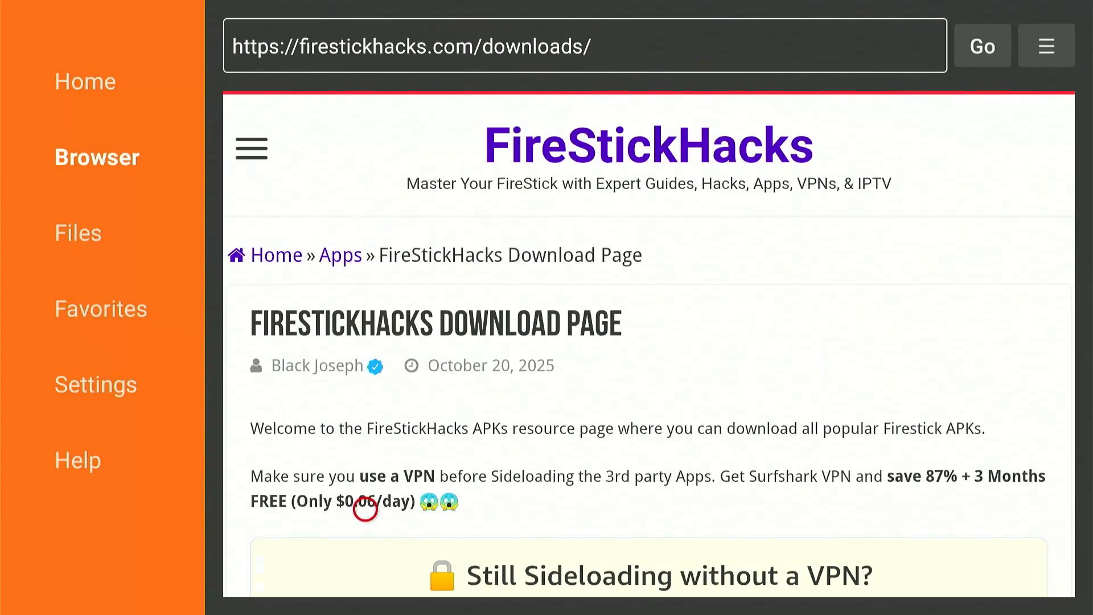
- Scroll the FireStickHacks page down to the App Stores section with Aptoide and F-Droid
{"action": "scroll", "scroll_direction": "down", "scroll_amount": 3}
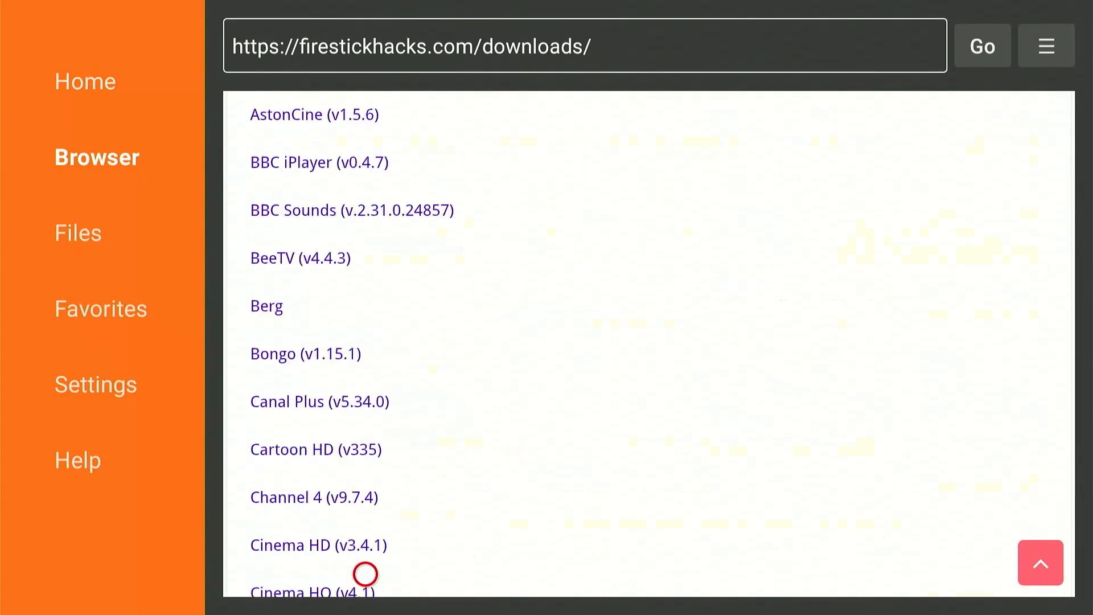
{"action": "scroll", "scroll_direction": "down", "scroll_amount": 3}
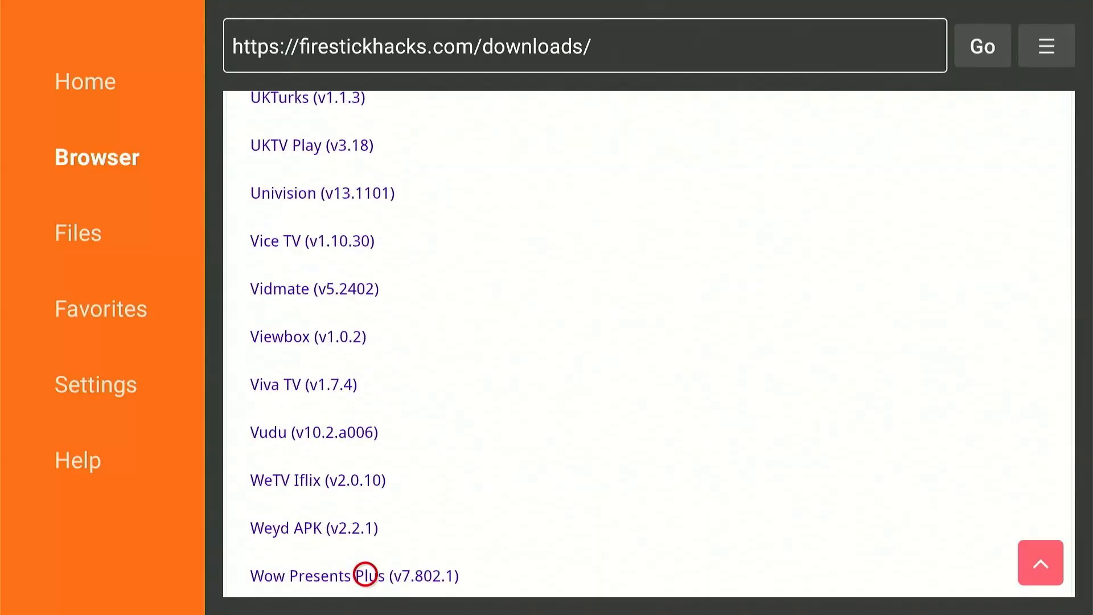
{"action": "scroll", "scroll_direction": "up", "scroll_amount": 3}
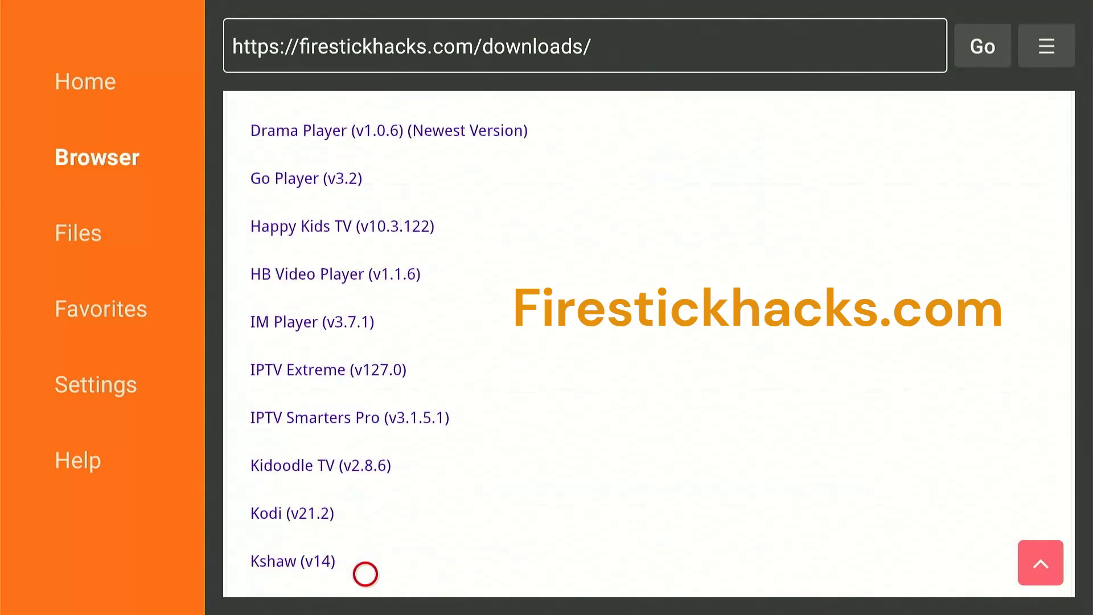
{"action": "scroll", "scroll_direction": "down", "scroll_amount": 3}
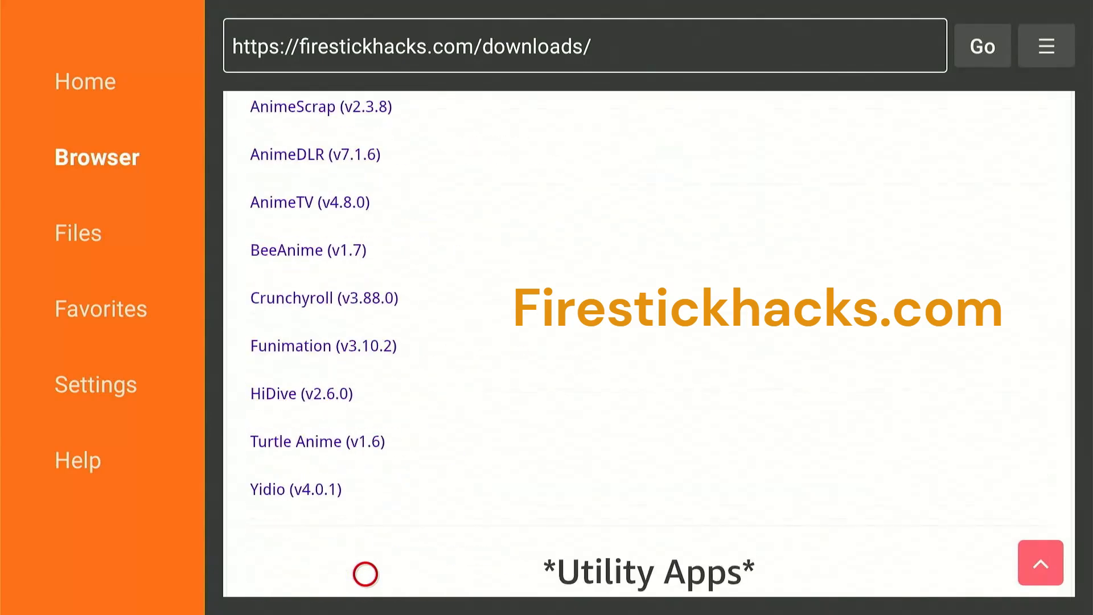
{"action": "scroll", "scroll_direction": "down", "scroll_amount": 3}
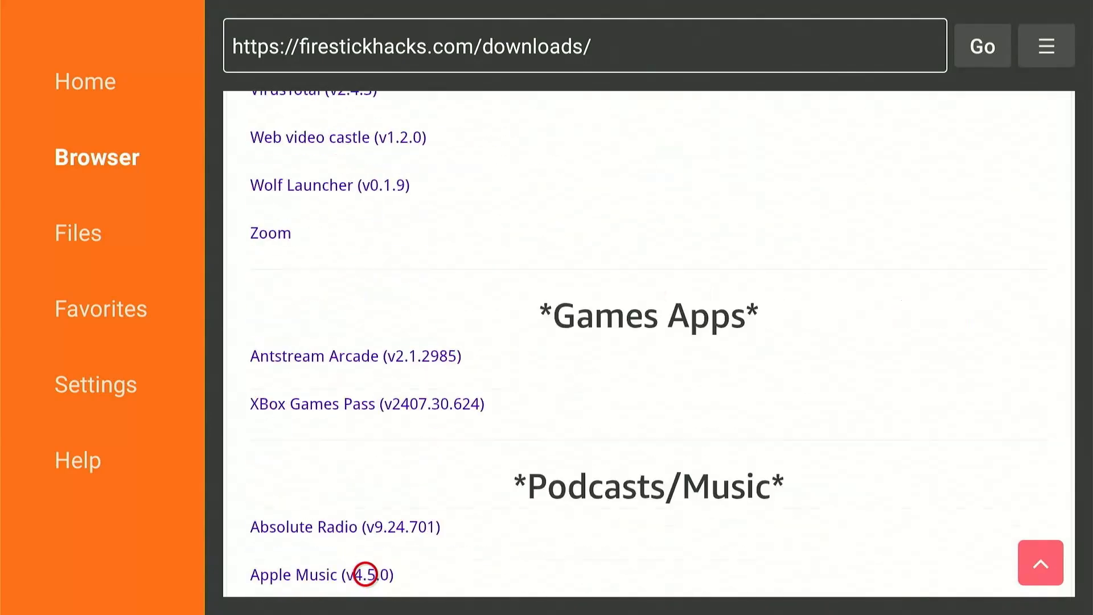
{"action": "scroll", "scroll_direction": "up", "scroll_amount": 3}
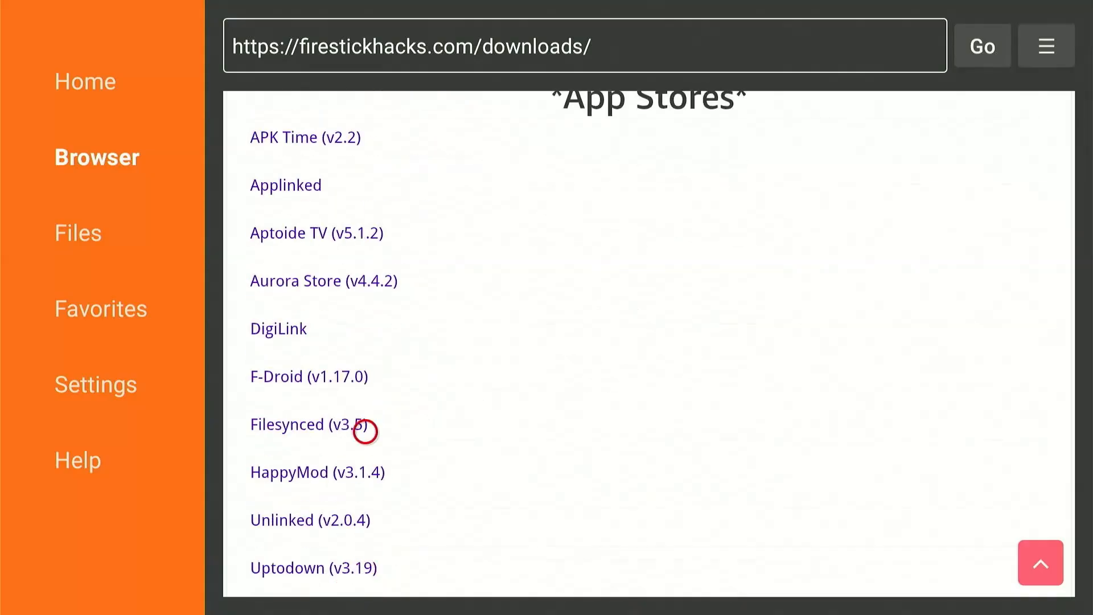
{"action": "mouse_move", "coordinate": [305, 214]}
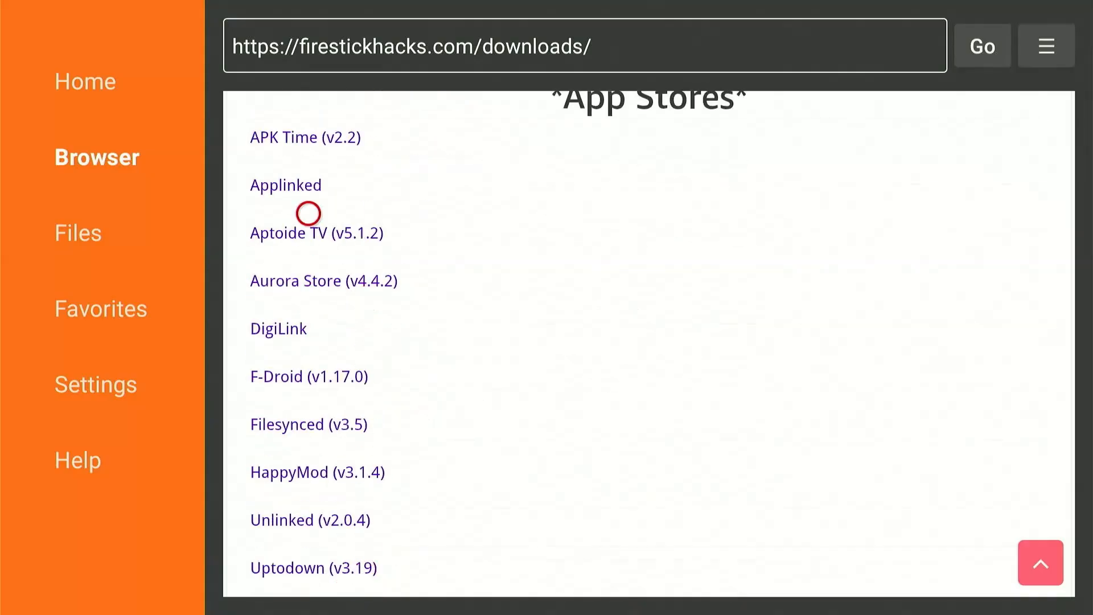
{"action": "mouse_move", "coordinate": [305, 190]}
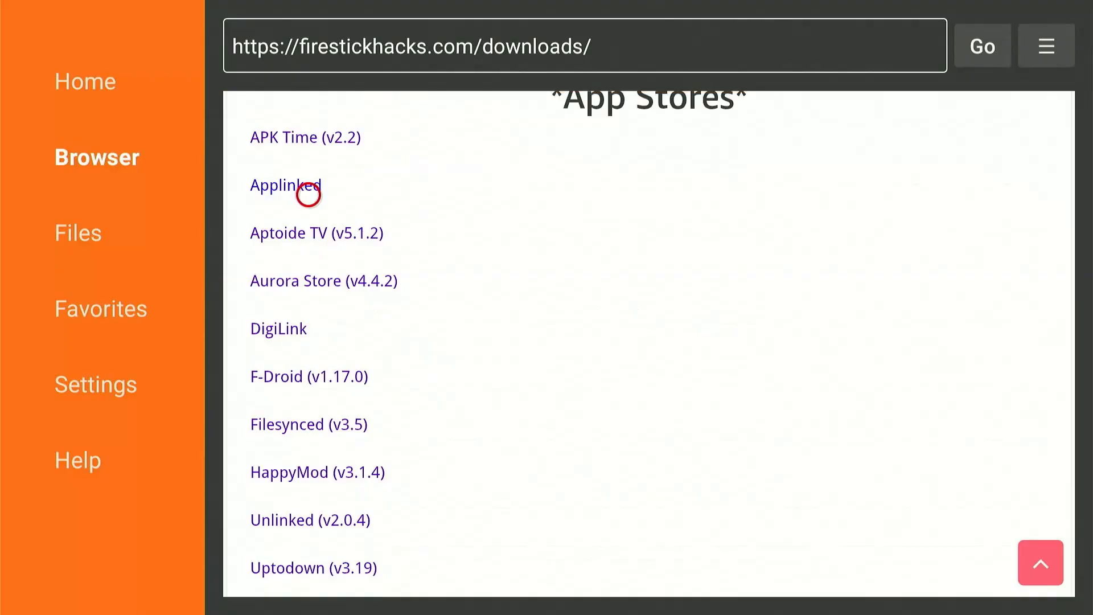
- Download and install Applinked, then delete its installer file
{"action": "left_click", "coordinate": [285, 186]}
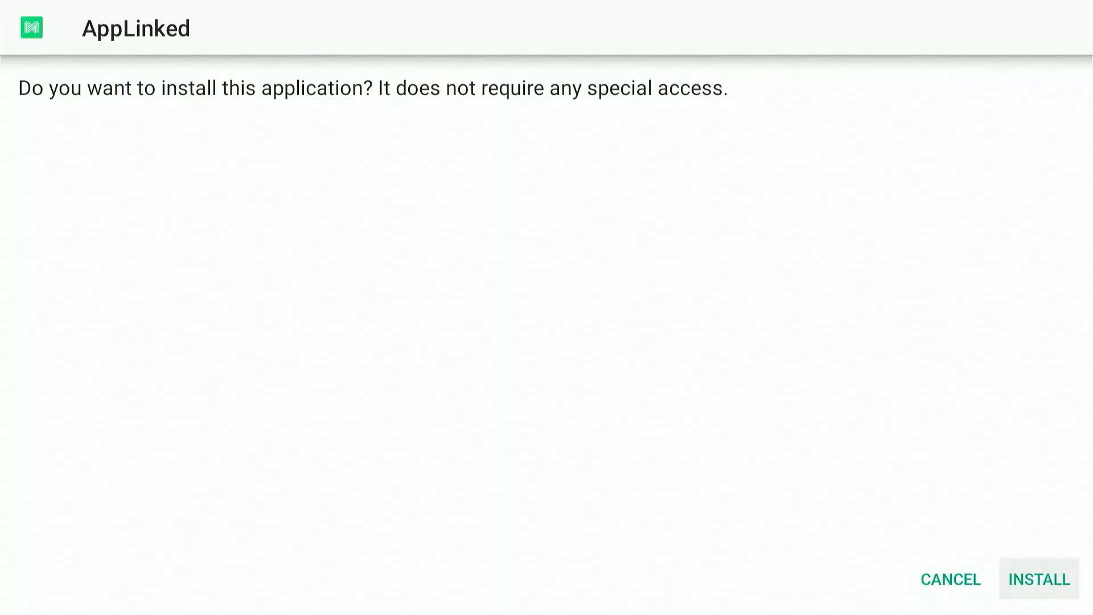
{"action": "left_click", "coordinate": [1037, 578]}
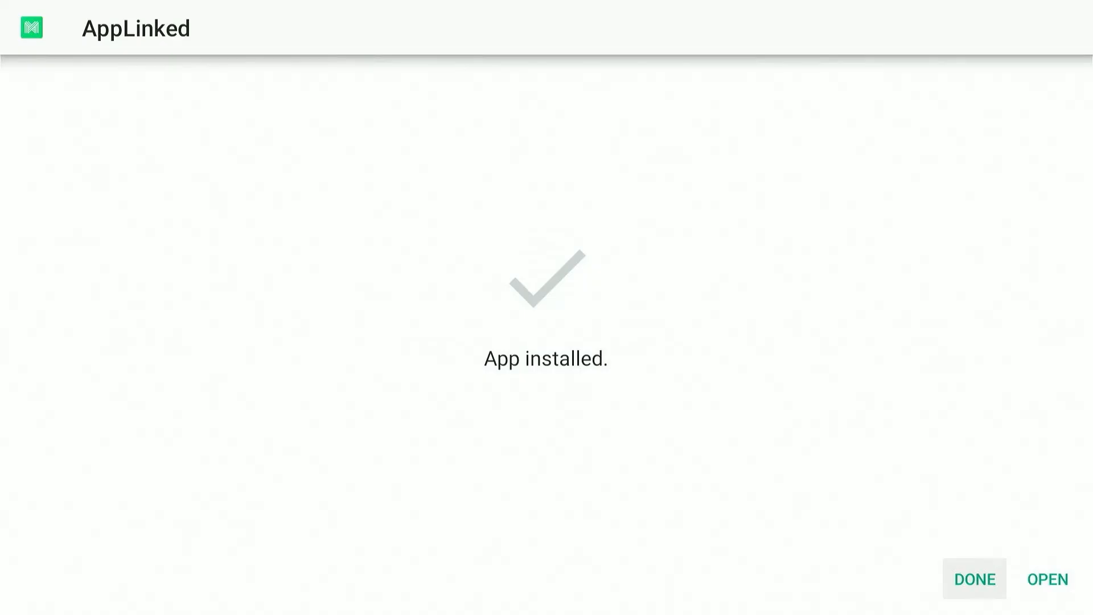
{"action": "left_click", "coordinate": [973, 578]}
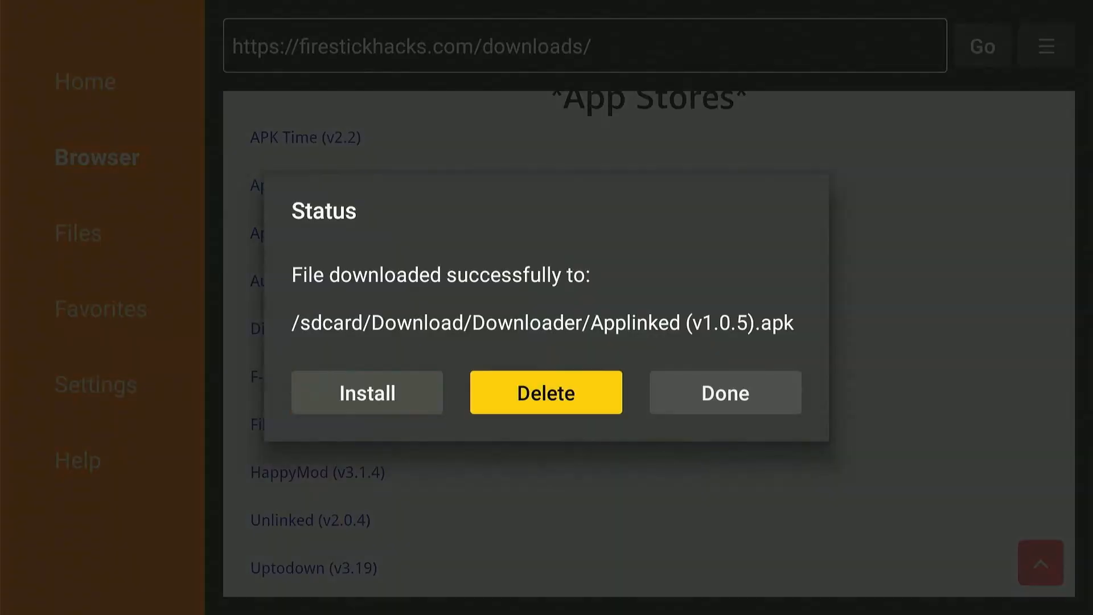
{"action": "left_click", "coordinate": [546, 392]}
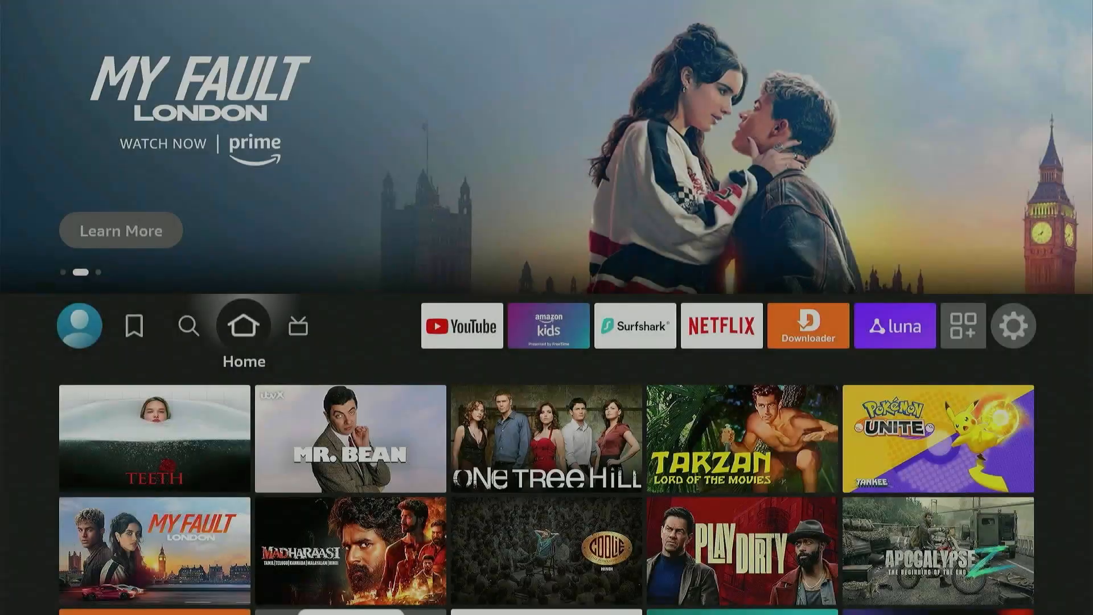
- Launch AppLinked from Your Apps & Channels via the Apps grid icon
{"action": "left_click", "coordinate": [808, 326]}
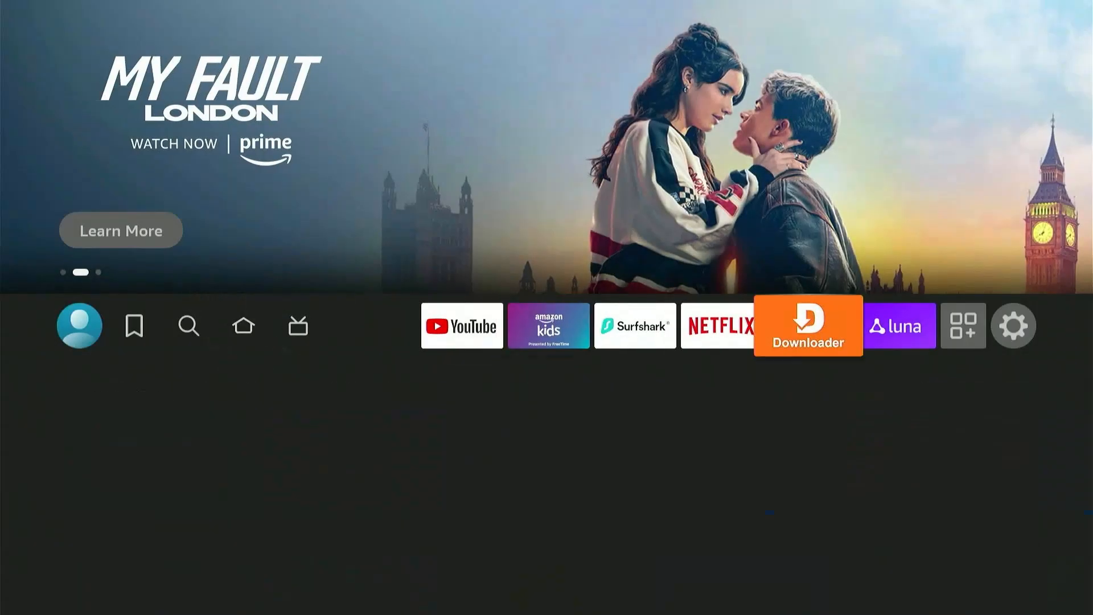
{"action": "left_click", "coordinate": [963, 326]}
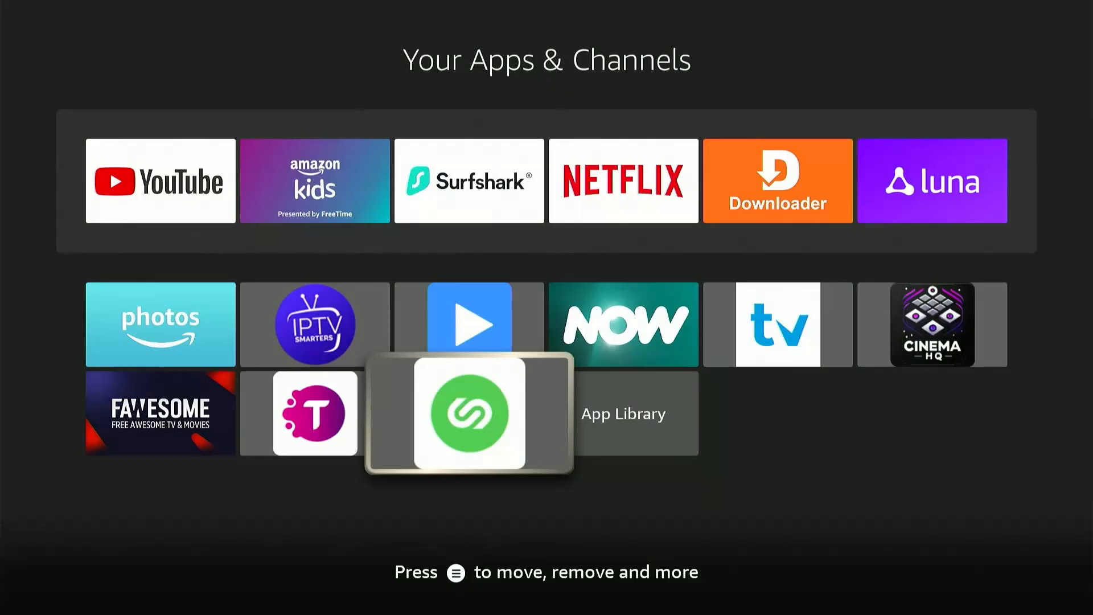
{"action": "left_click", "coordinate": [469, 413]}
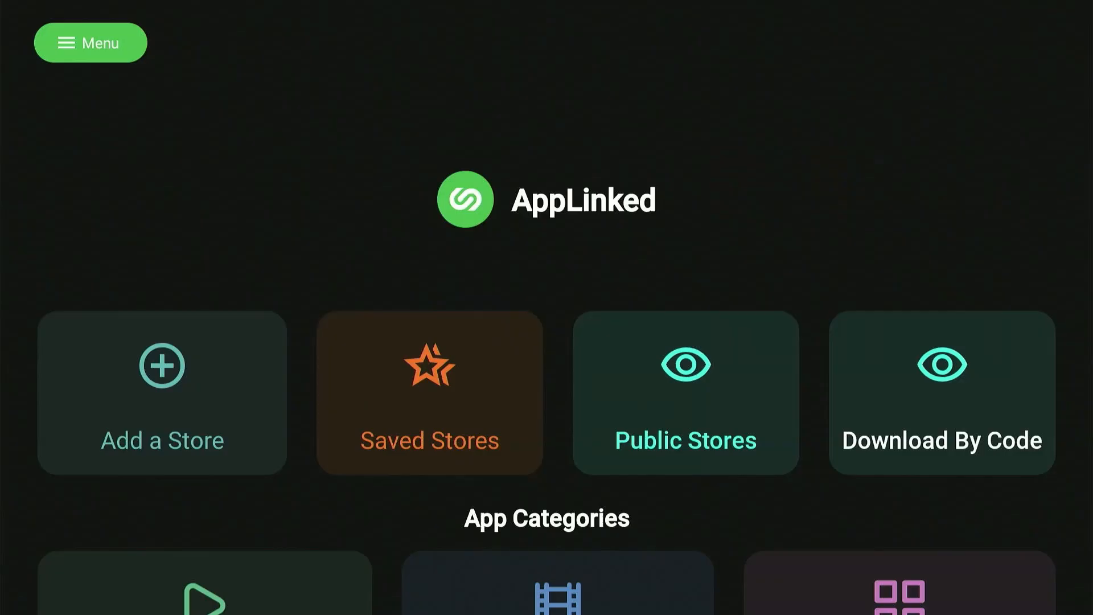
{"action": "mouse_move", "coordinate": [161, 392]}
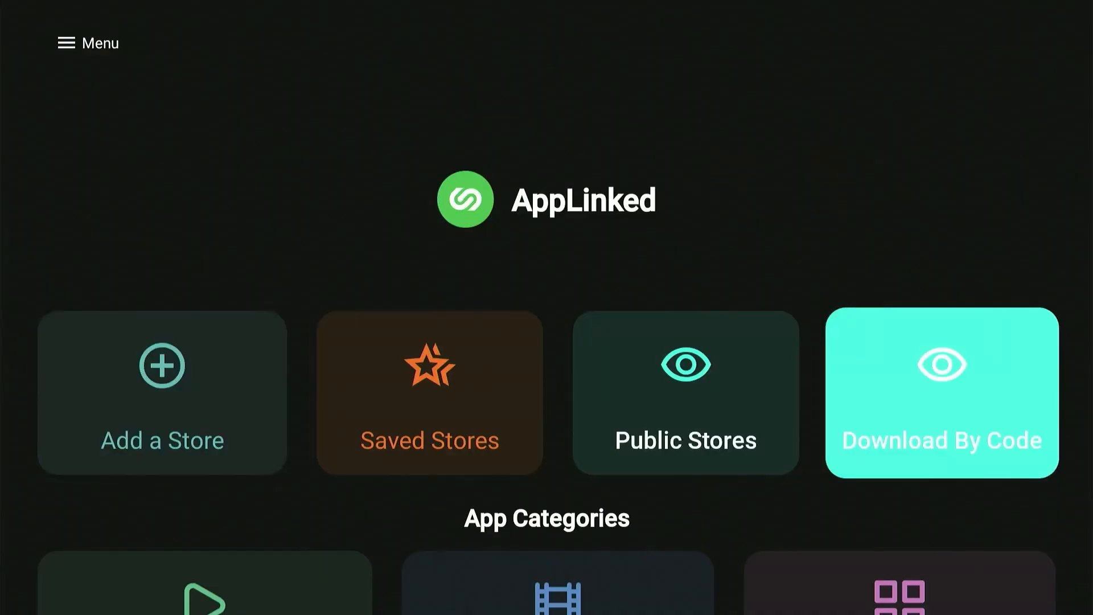
- Select AppLinked's Download By Code tile to show the code keypad
{"action": "left_click", "coordinate": [940, 391]}
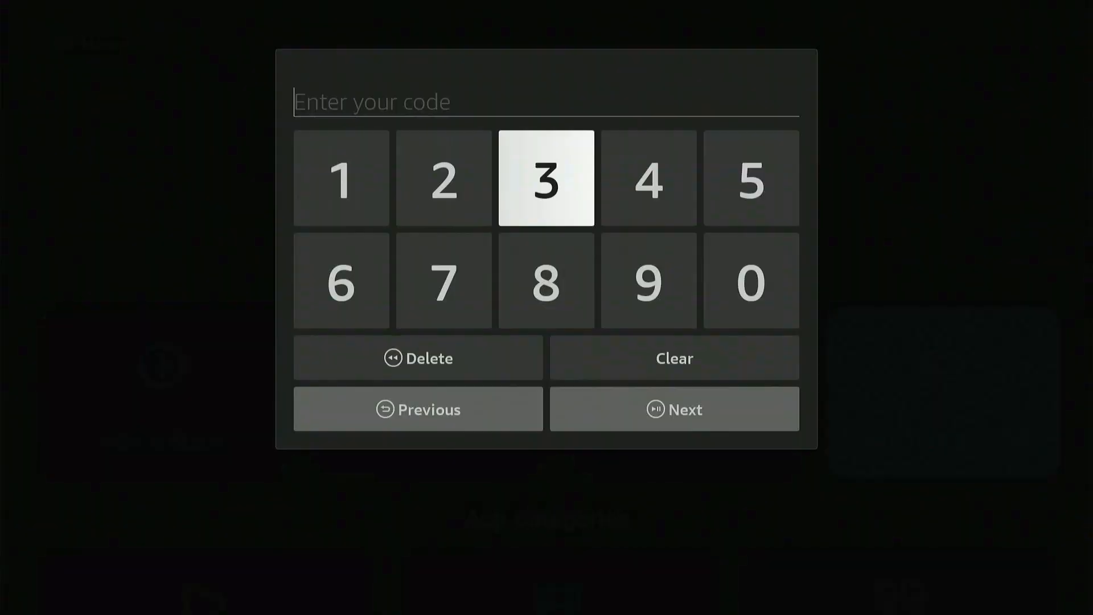
- Enter downloader code 33479 and submit it to find defsquid171.apk
{"action": "left_click", "coordinate": [546, 178]}
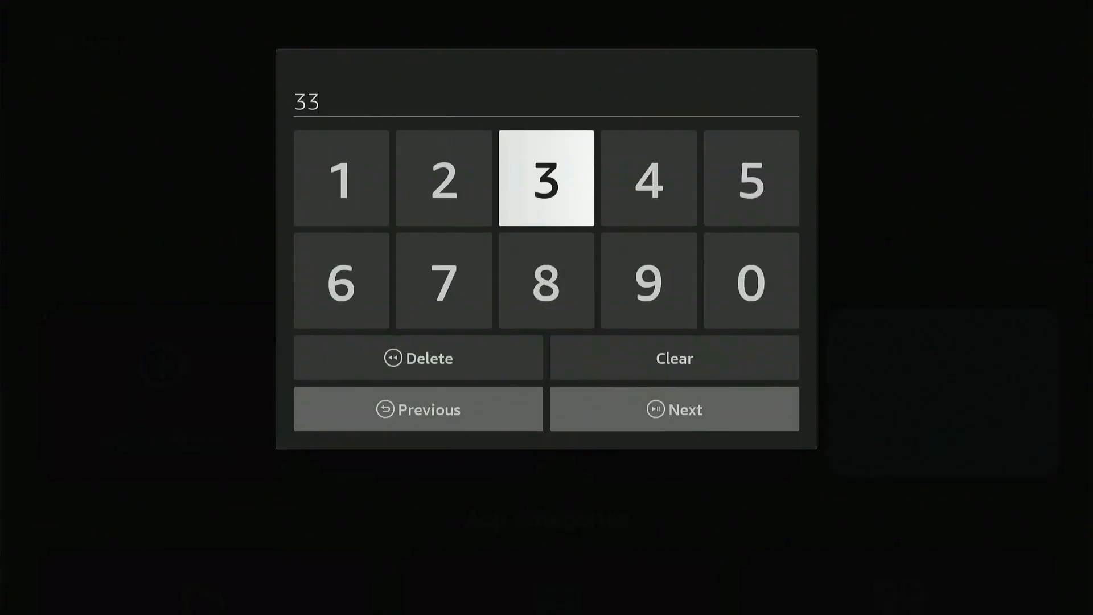
{"action": "left_click", "coordinate": [646, 177]}
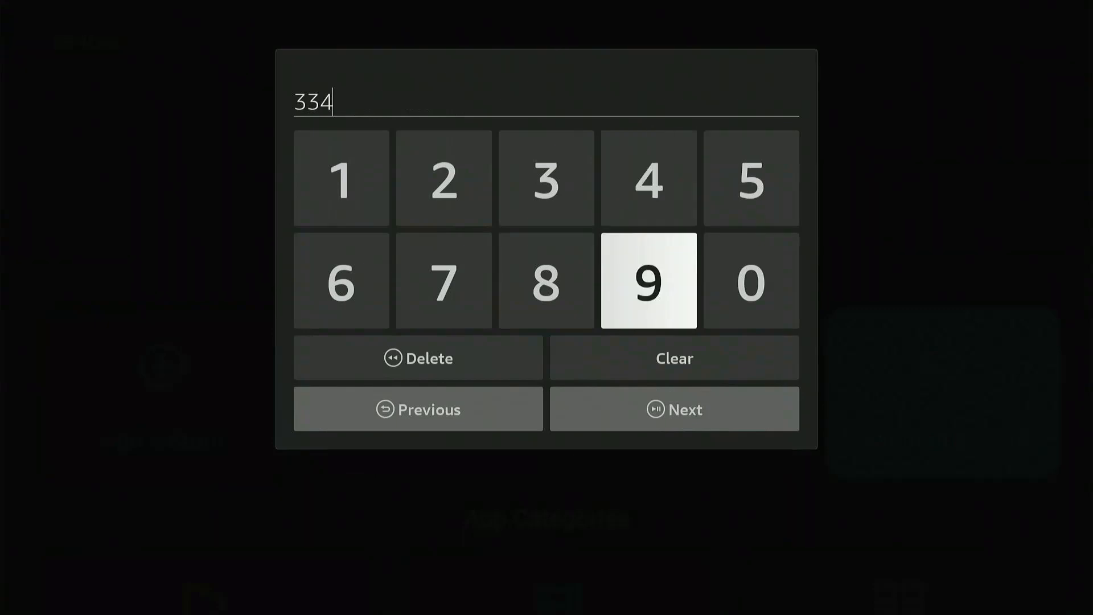
{"action": "left_click", "coordinate": [442, 282]}
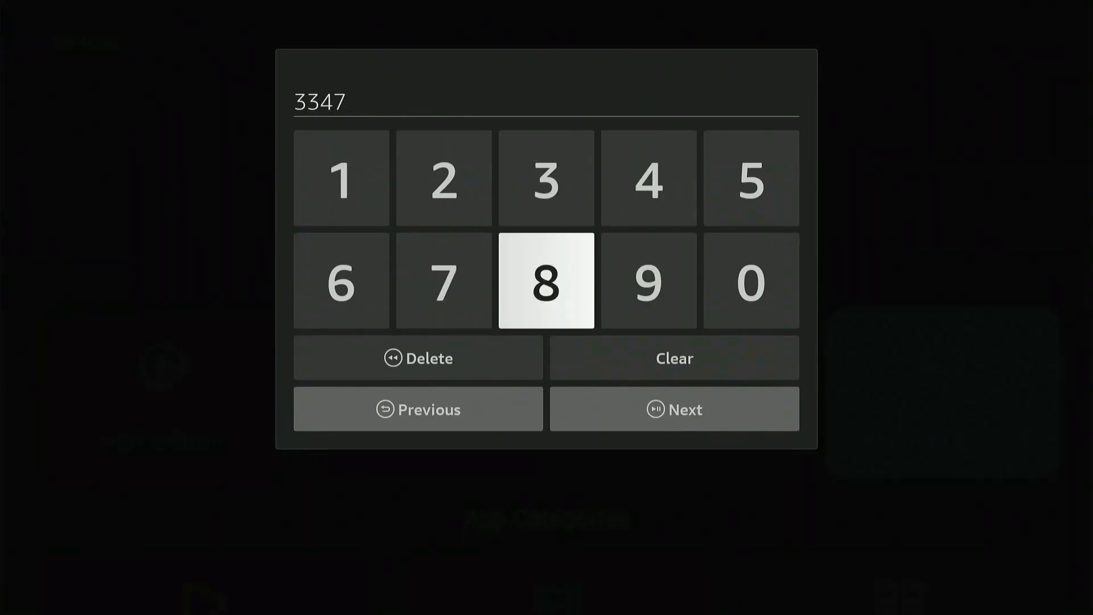
{"action": "left_click", "coordinate": [646, 281]}
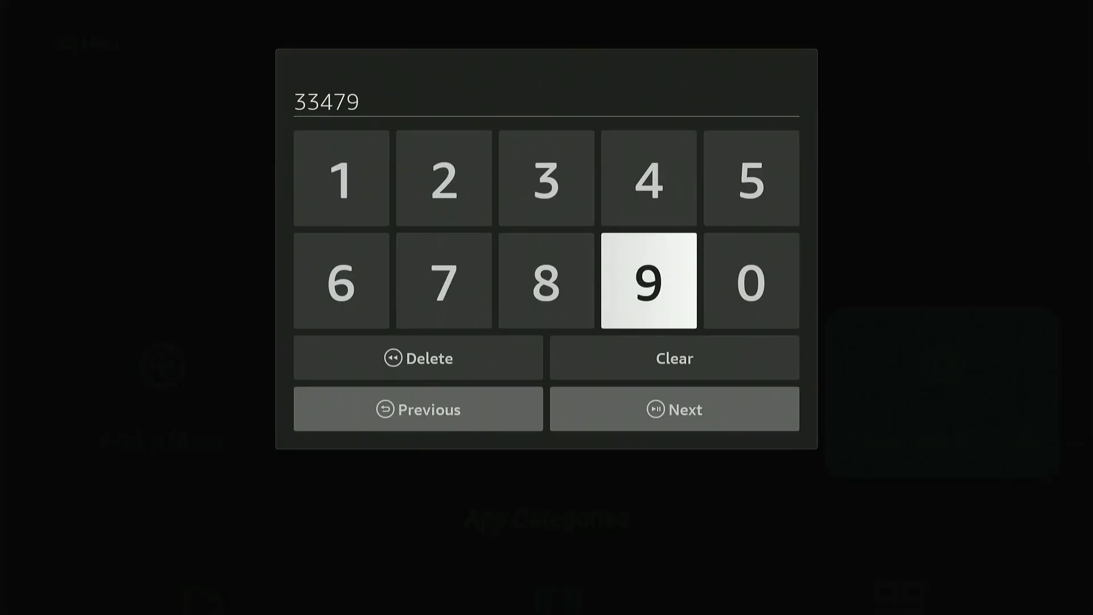
{"action": "mouse_move", "coordinate": [673, 408]}
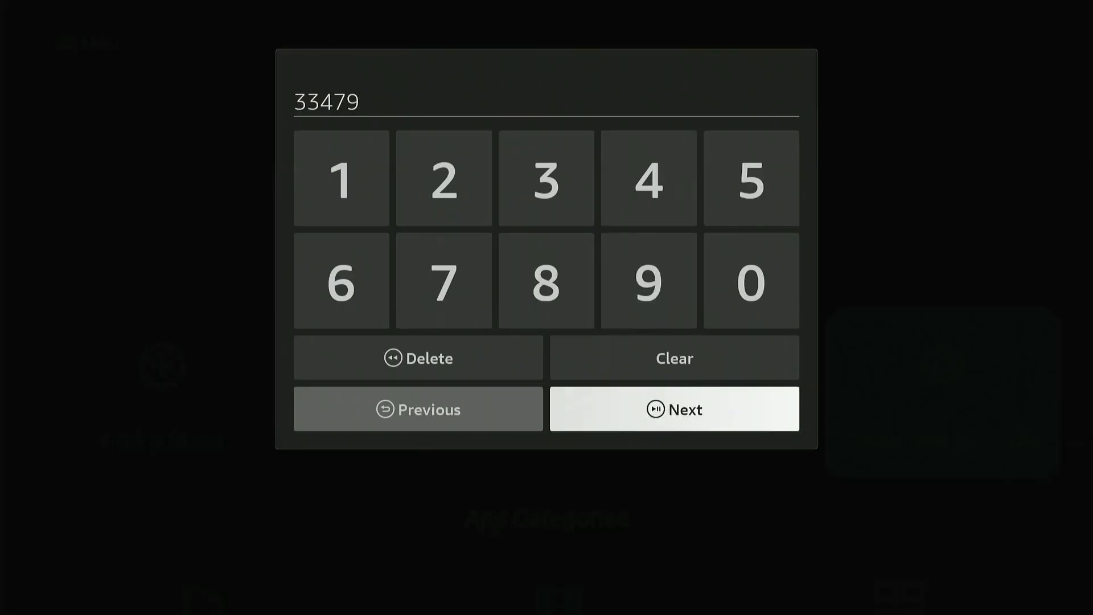
{"action": "left_click", "coordinate": [673, 409]}
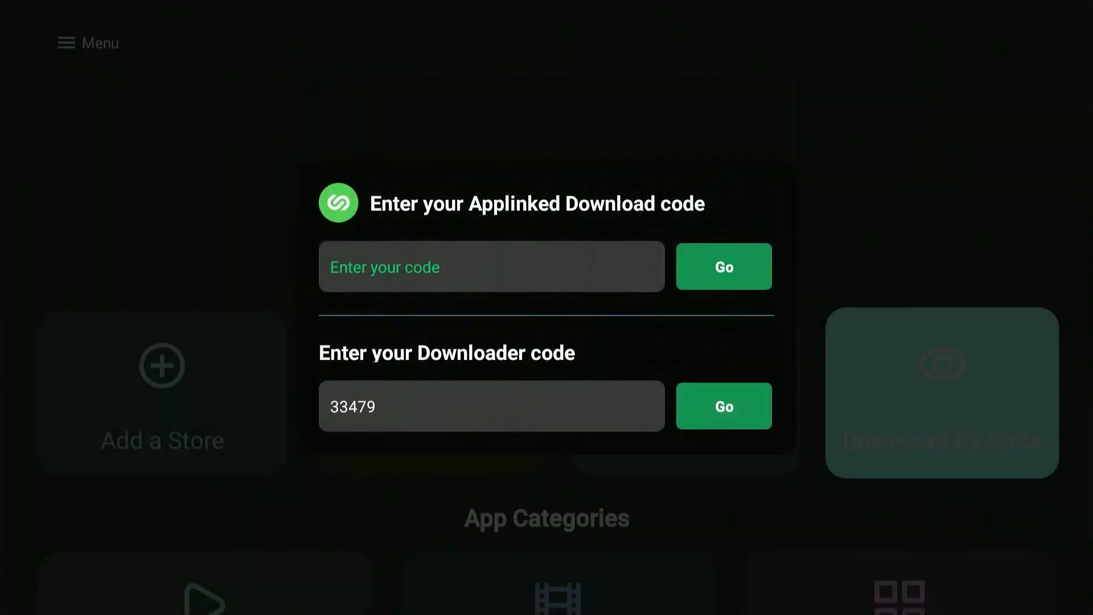
{"action": "left_click", "coordinate": [723, 407]}
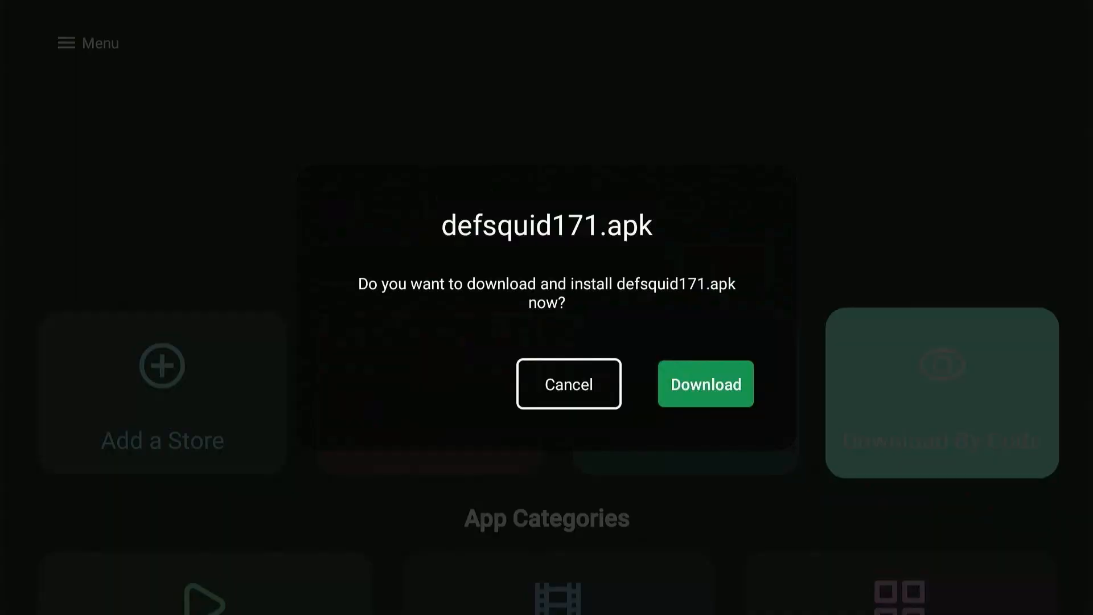
- Download defsquid171.apk in AppLinked until the unknown-apps security warning appears
{"action": "left_click", "coordinate": [704, 383]}
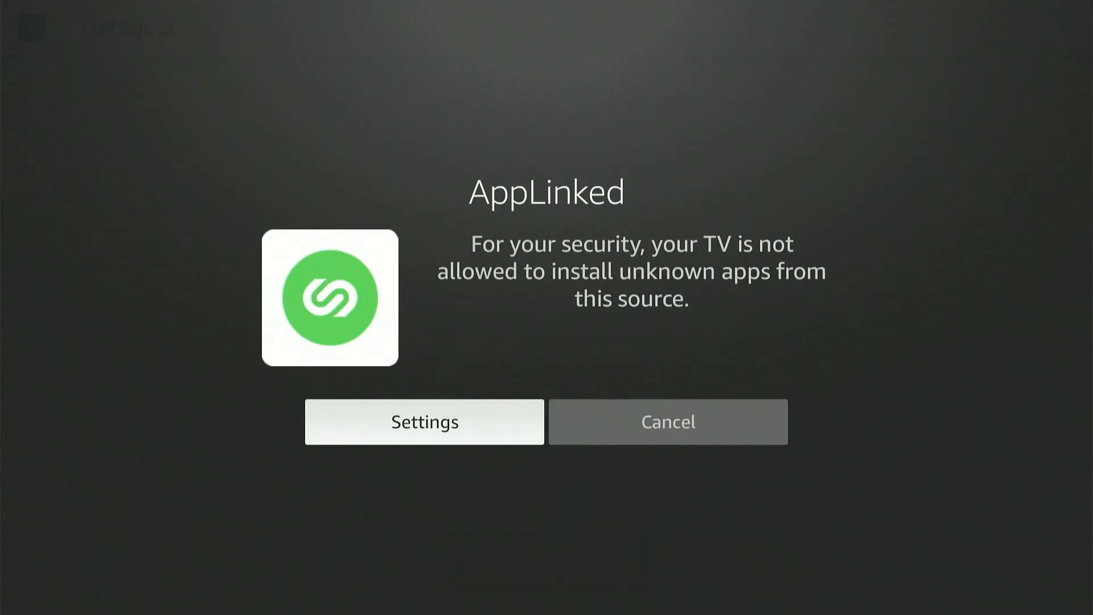
- Allow AppLinked to install unknown apps via Developer Options settings
{"action": "left_click", "coordinate": [423, 421]}
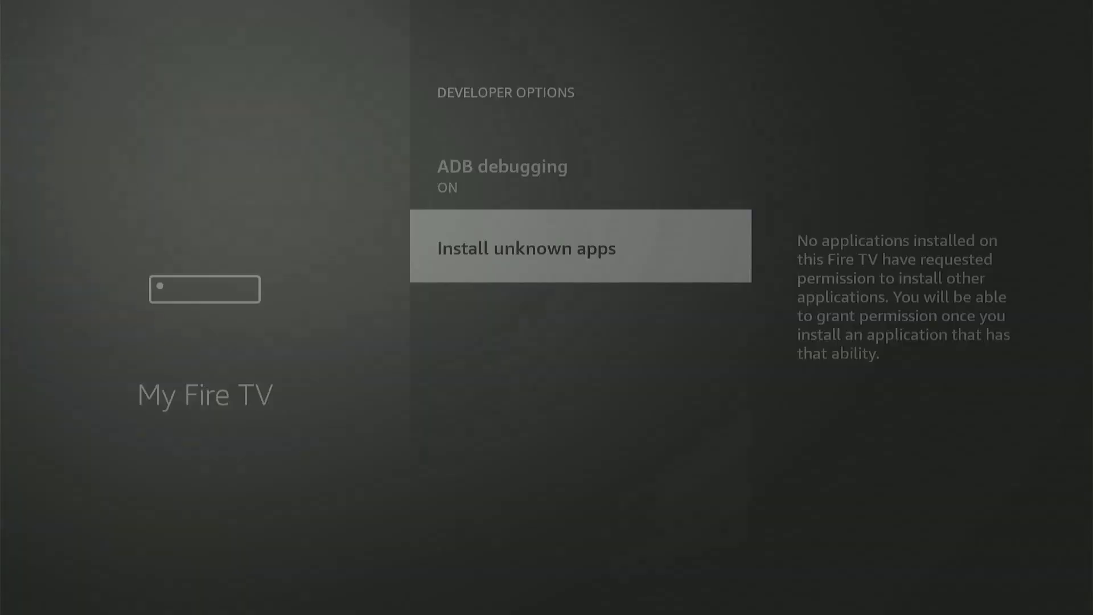
{"action": "left_click", "coordinate": [580, 246]}
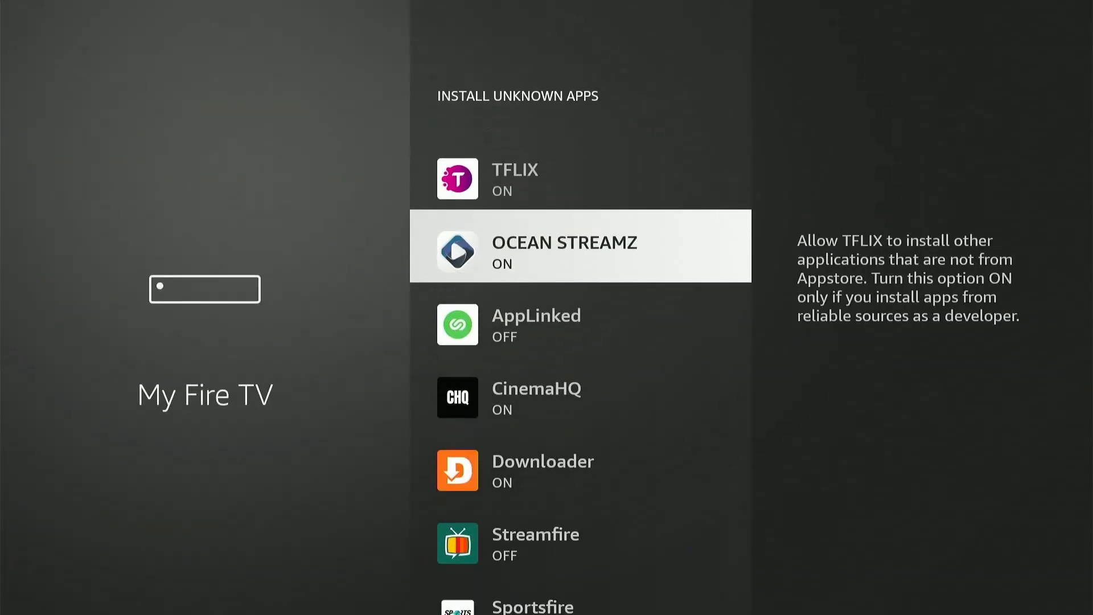
{"action": "scroll", "scroll_direction": "down", "scroll_amount": 3}
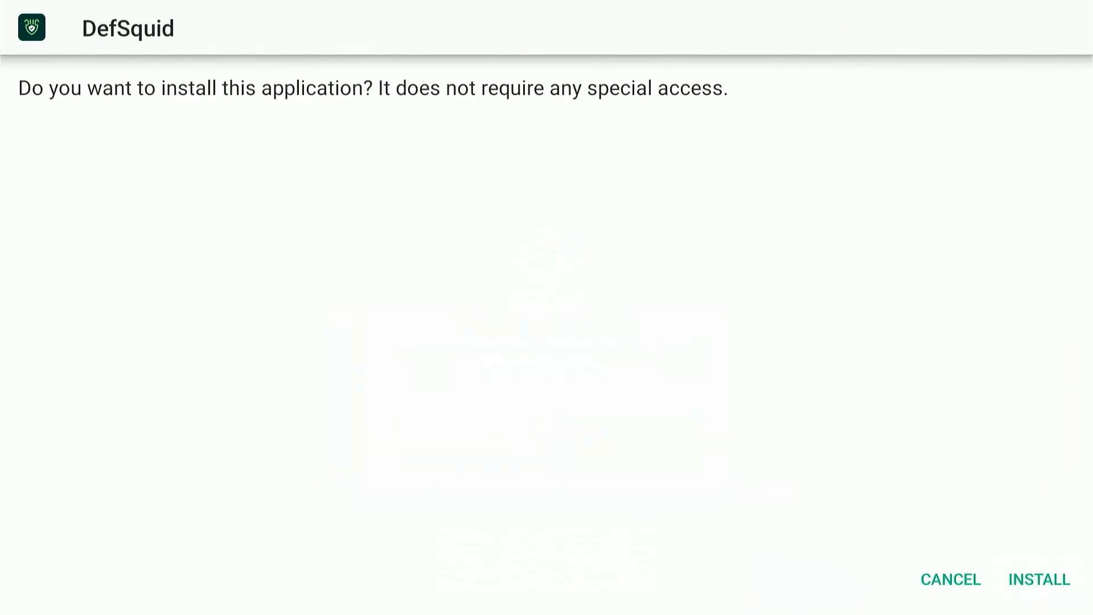
- Install DefSquid, then scroll AppLinked's home screen down to App Categories
{"action": "left_click", "coordinate": [1038, 580]}
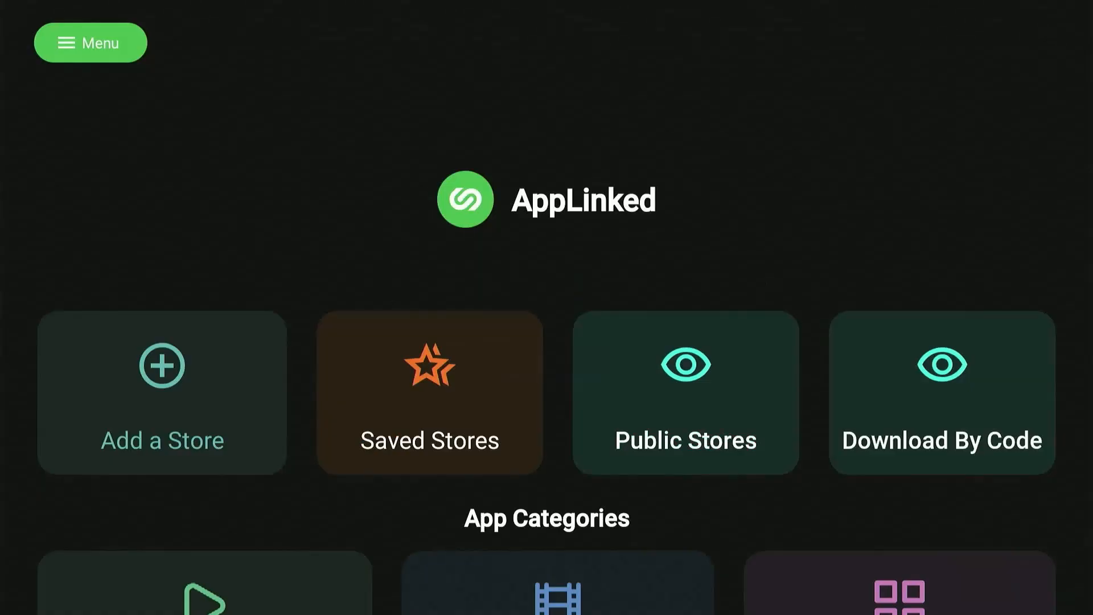
{"action": "mouse_move", "coordinate": [162, 393]}
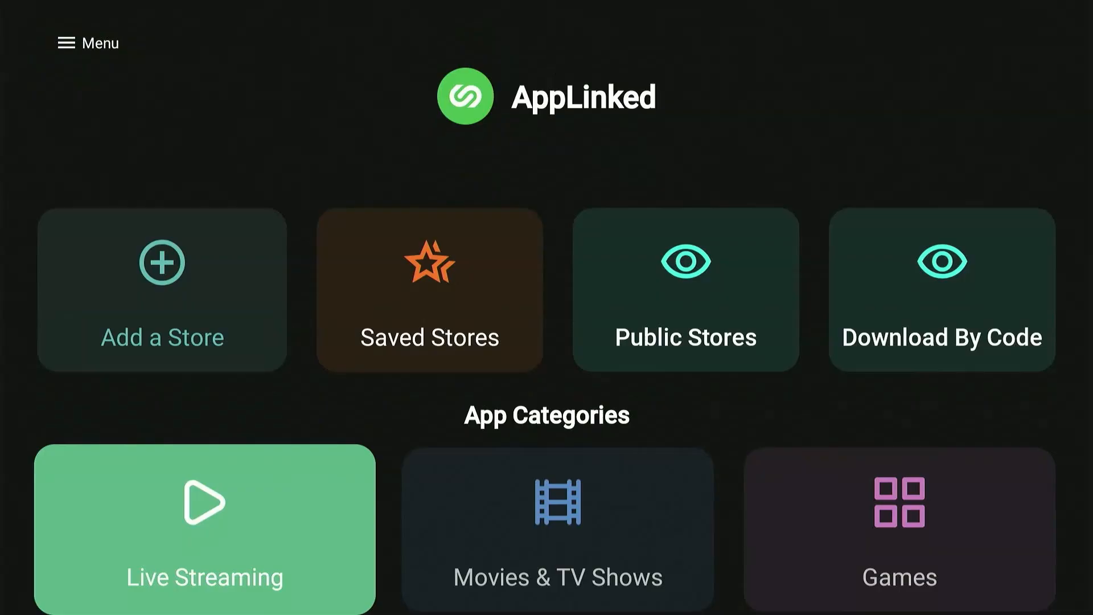
{"action": "scroll", "scroll_direction": "down", "scroll_amount": 3}
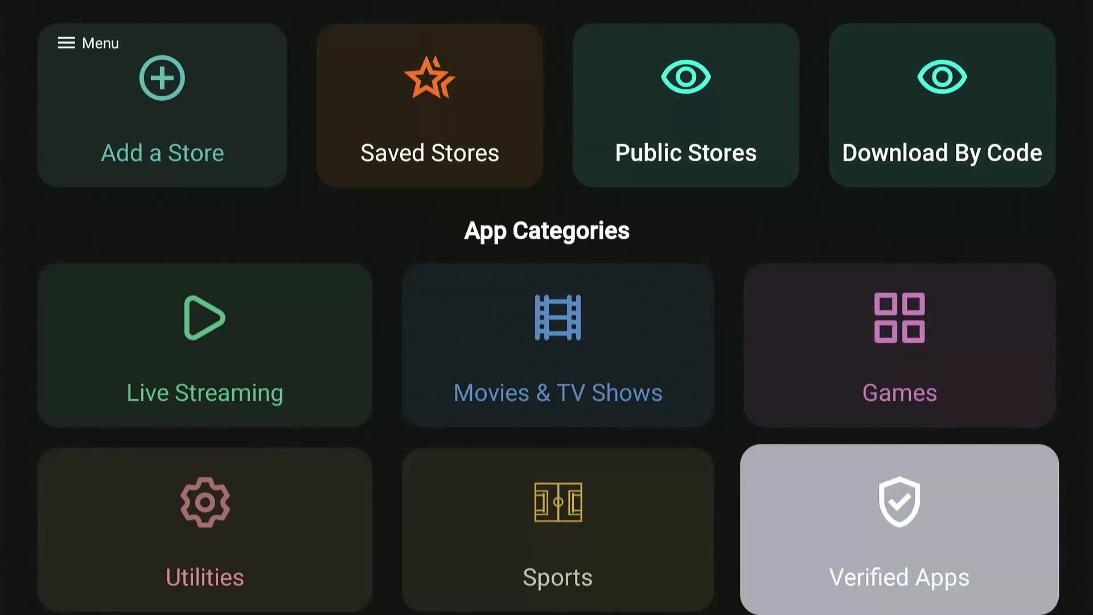
{"action": "mouse_move", "coordinate": [557, 346]}
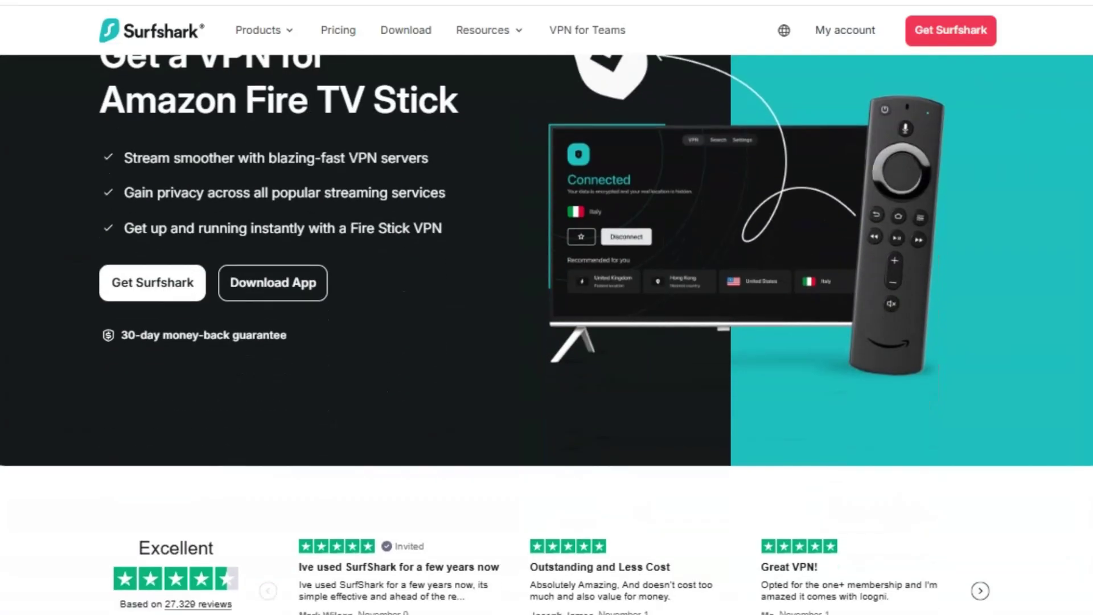
- Scroll through the Fire Stick VPN page and open Surfshark's Starter, One and One+ pricing plans
{"action": "scroll", "scroll_direction": "down", "scroll_amount": 3}
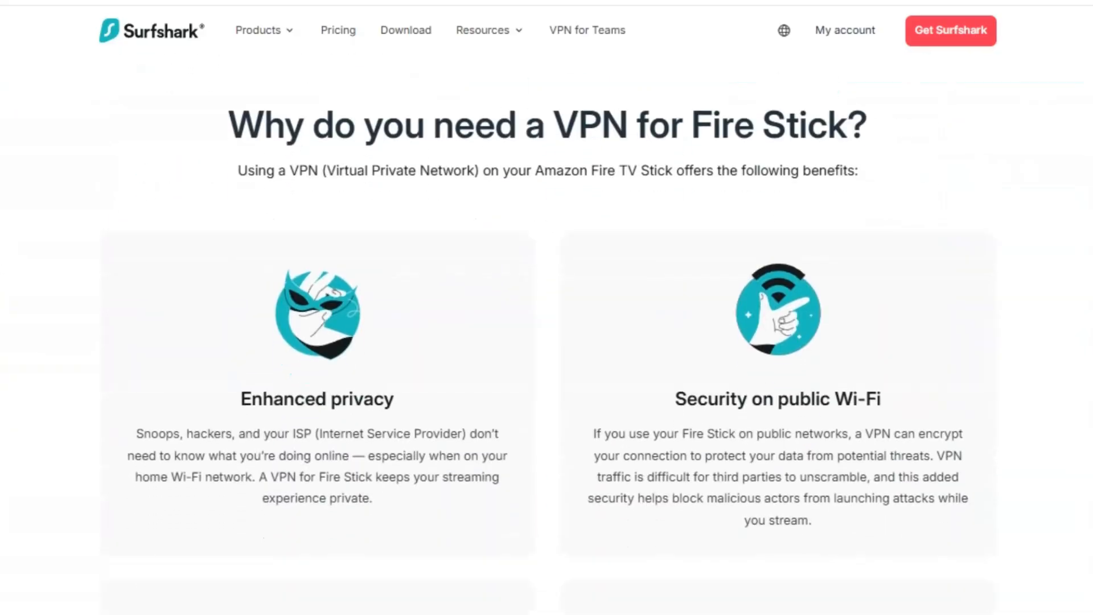
{"action": "scroll", "scroll_direction": "down", "scroll_amount": 3}
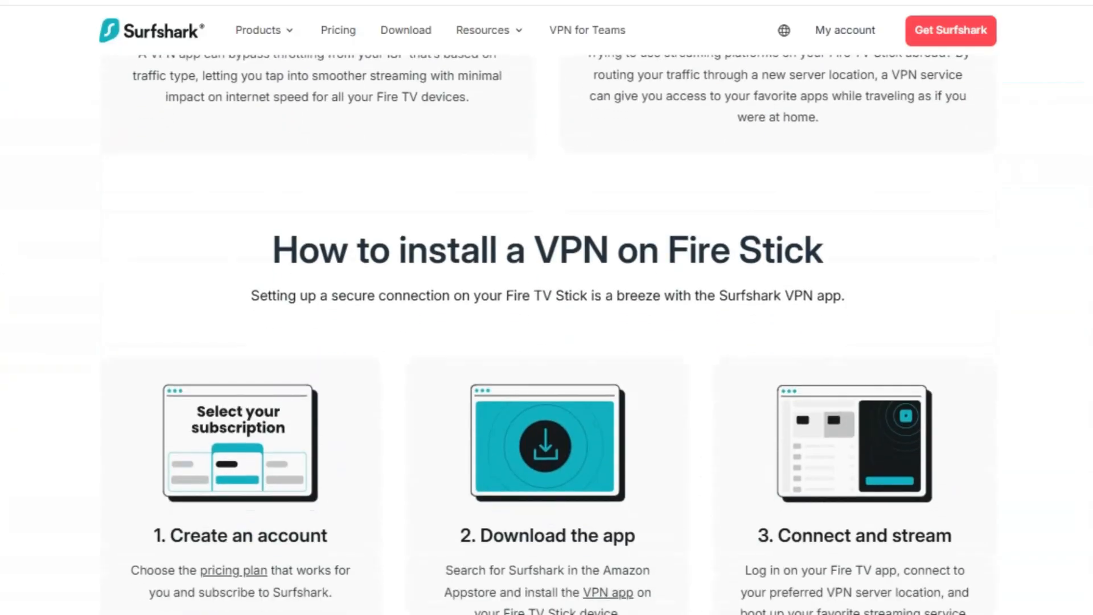
{"action": "scroll", "scroll_direction": "down", "scroll_amount": 3}
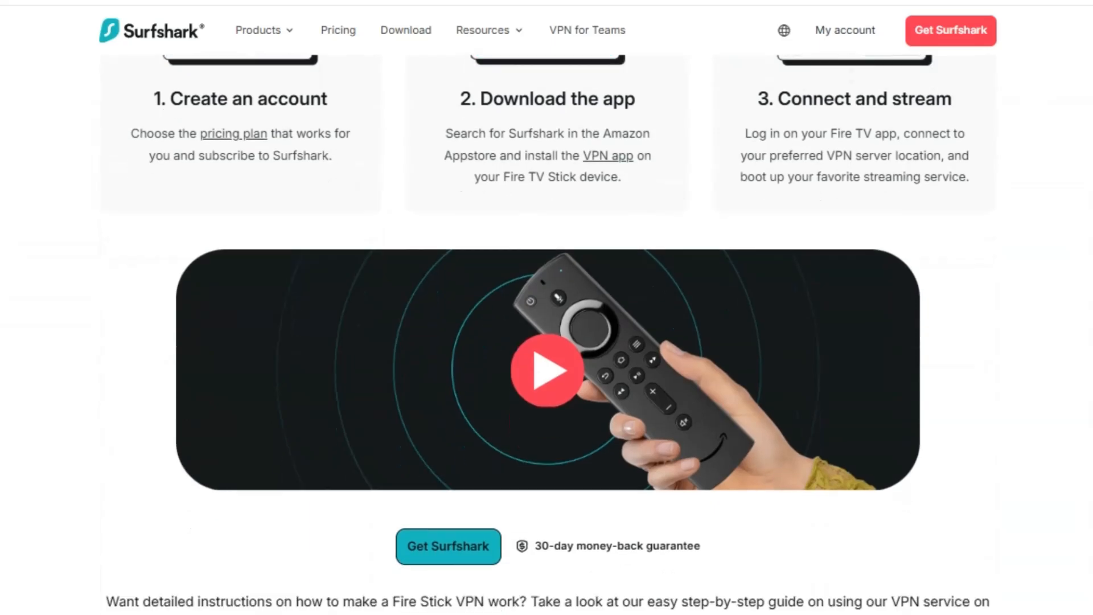
{"action": "scroll", "scroll_direction": "down", "scroll_amount": 3}
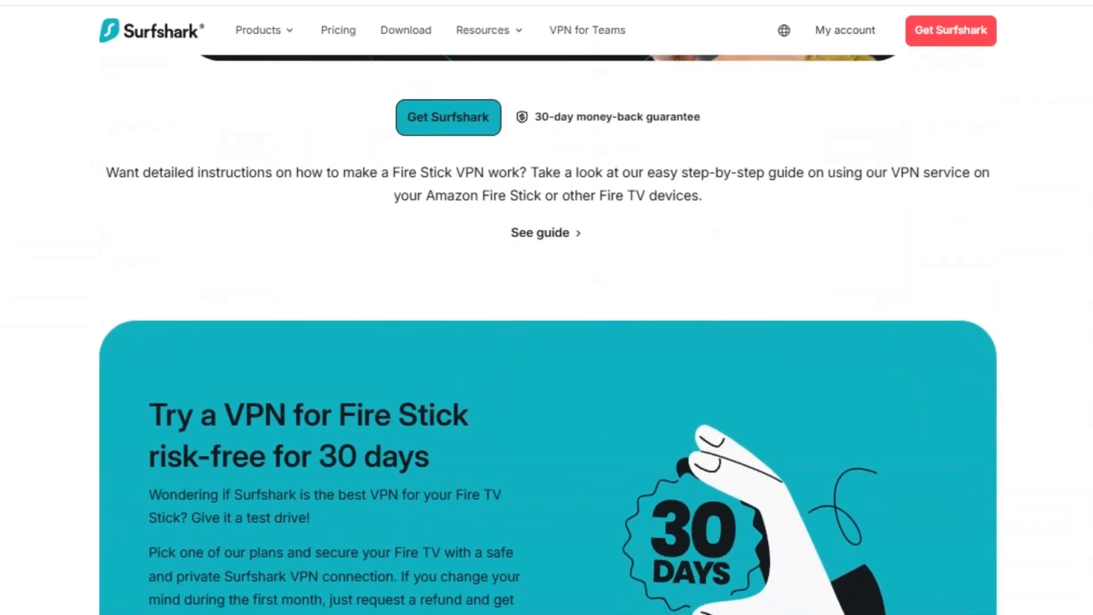
{"action": "mouse_move", "coordinate": [448, 116]}
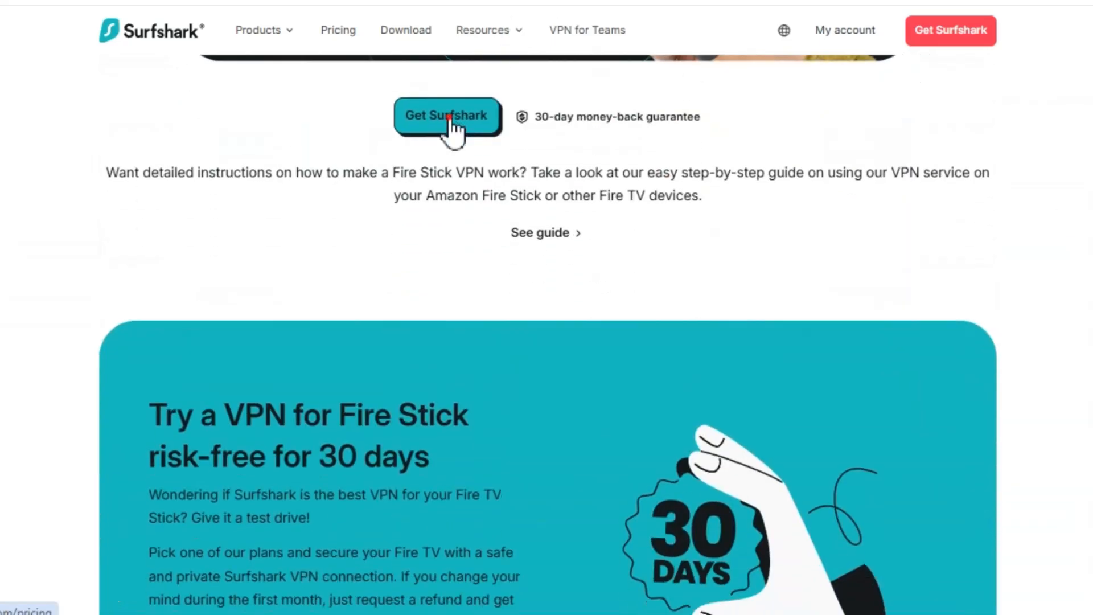
{"action": "left_click", "coordinate": [447, 116]}
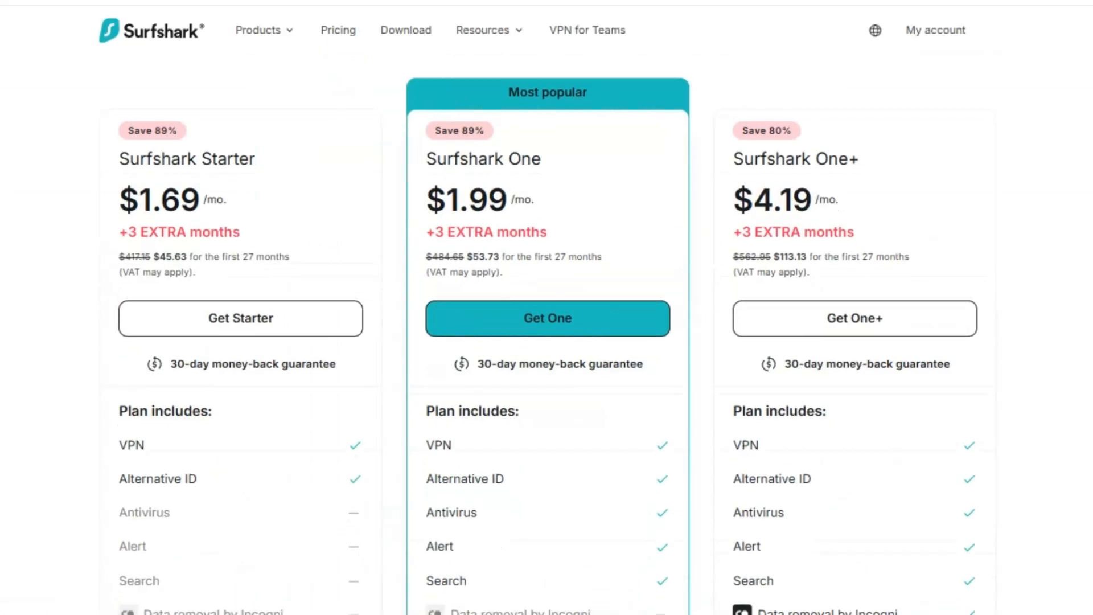
{"action": "scroll", "scroll_direction": "down", "scroll_amount": 3}
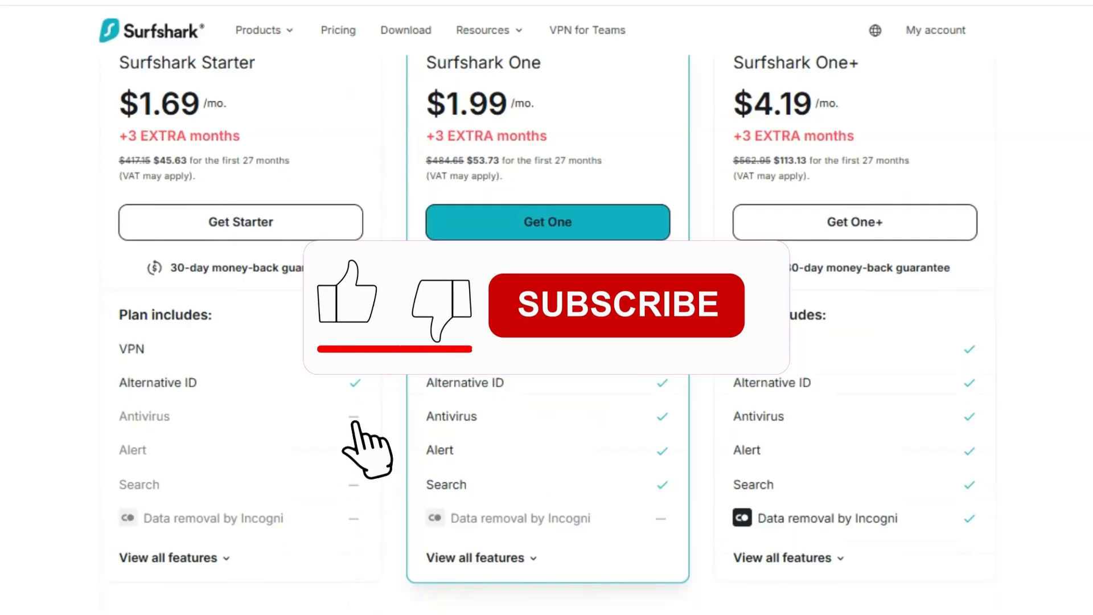
{"action": "left_click", "coordinate": [615, 304]}
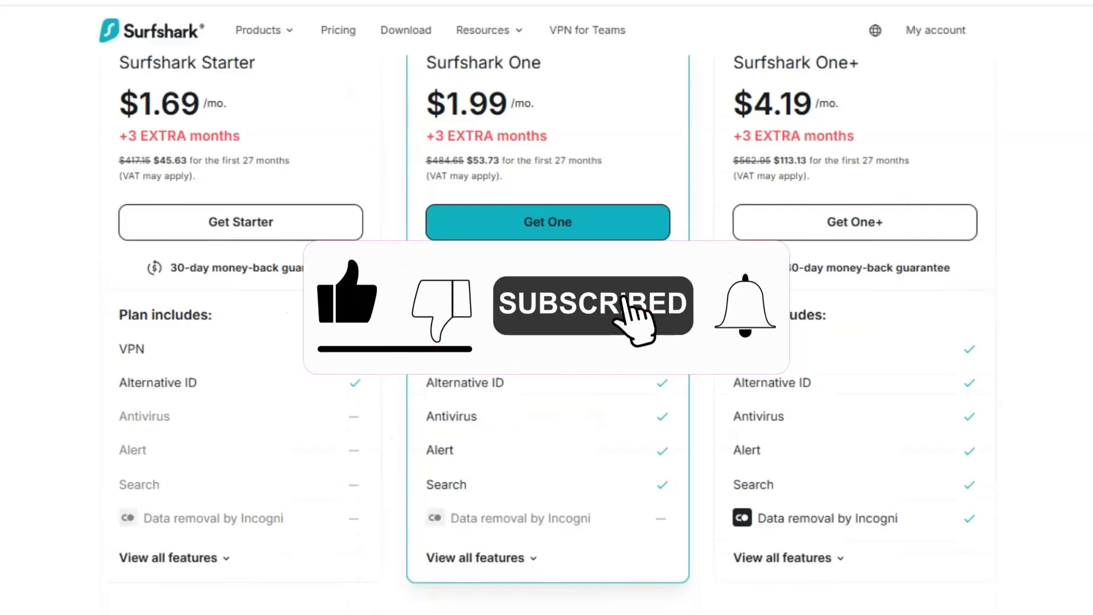